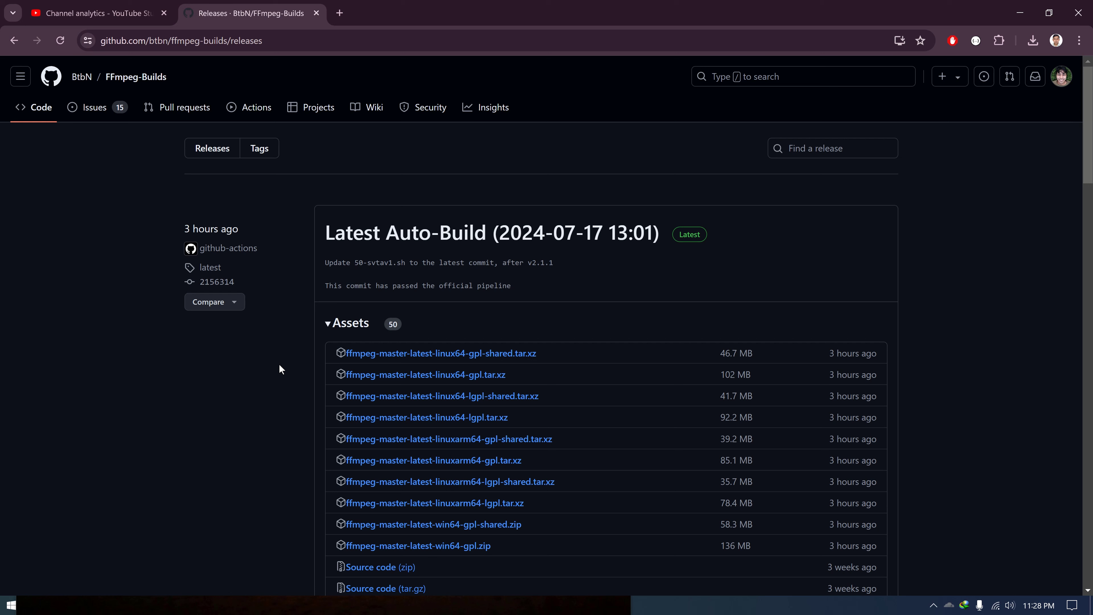
mouse_move(348, 249)
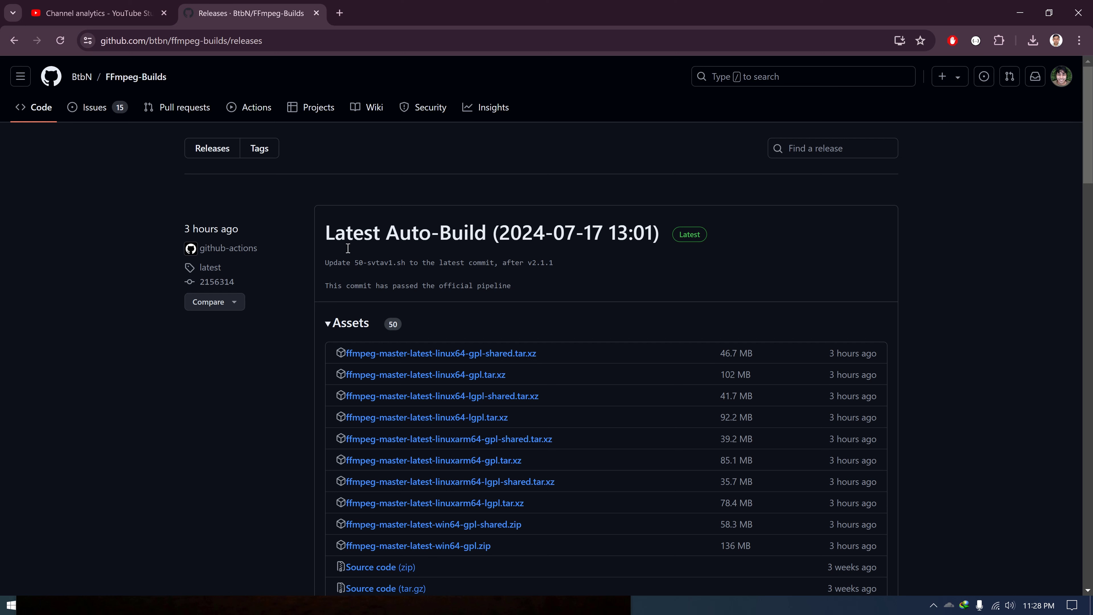
mouse_move(414, 155)
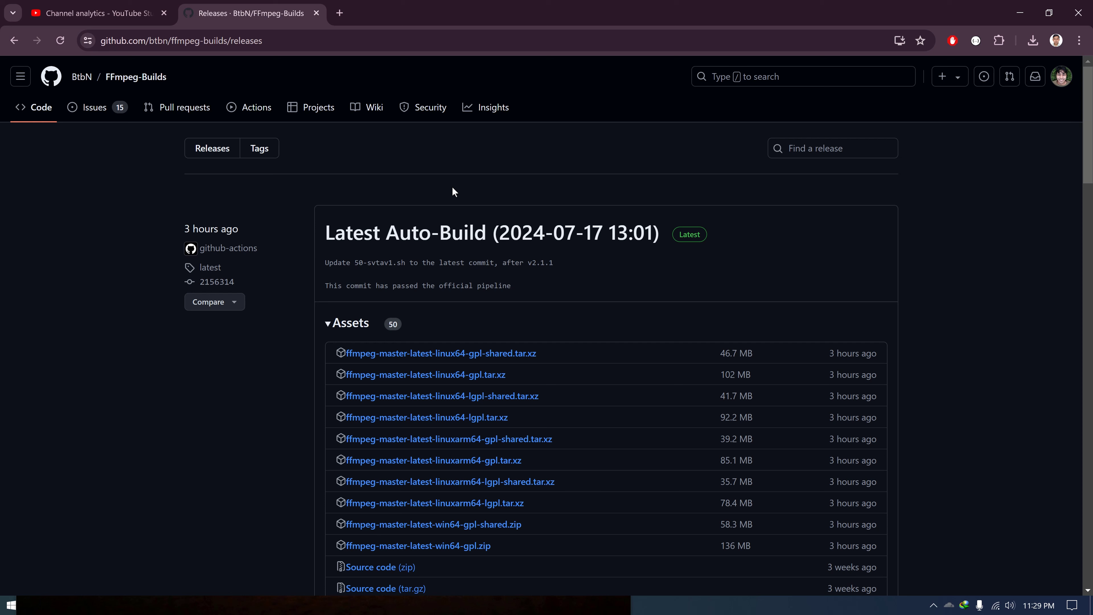
- Scroll the releases page down to the Latest Auto-Build assets with ffmpeg-master-latest-win64-gpl.zip
scroll("down", 3)
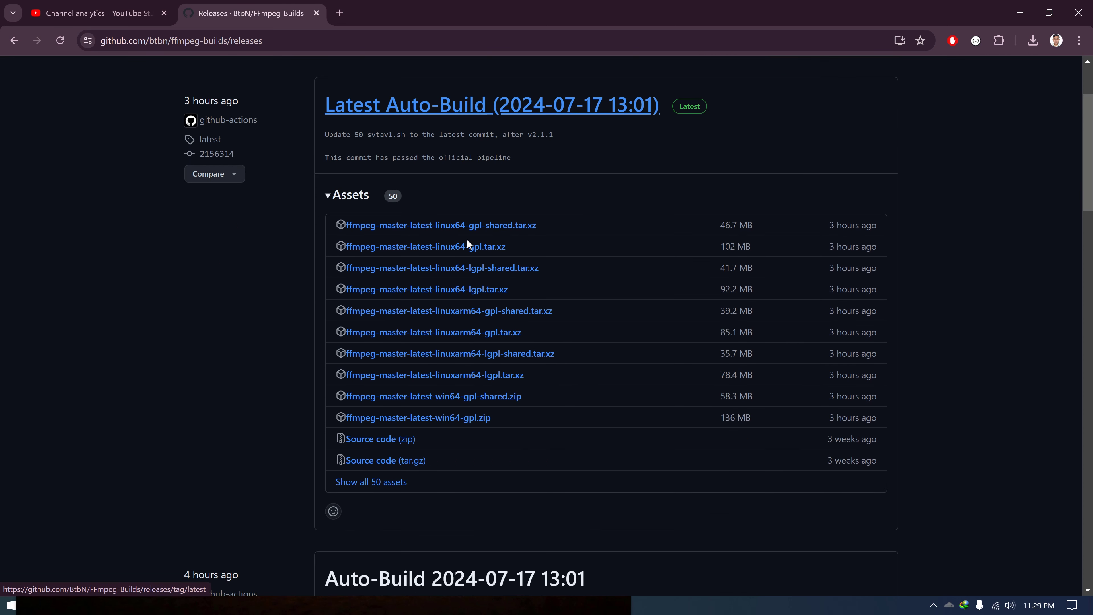
scroll("down", 3)
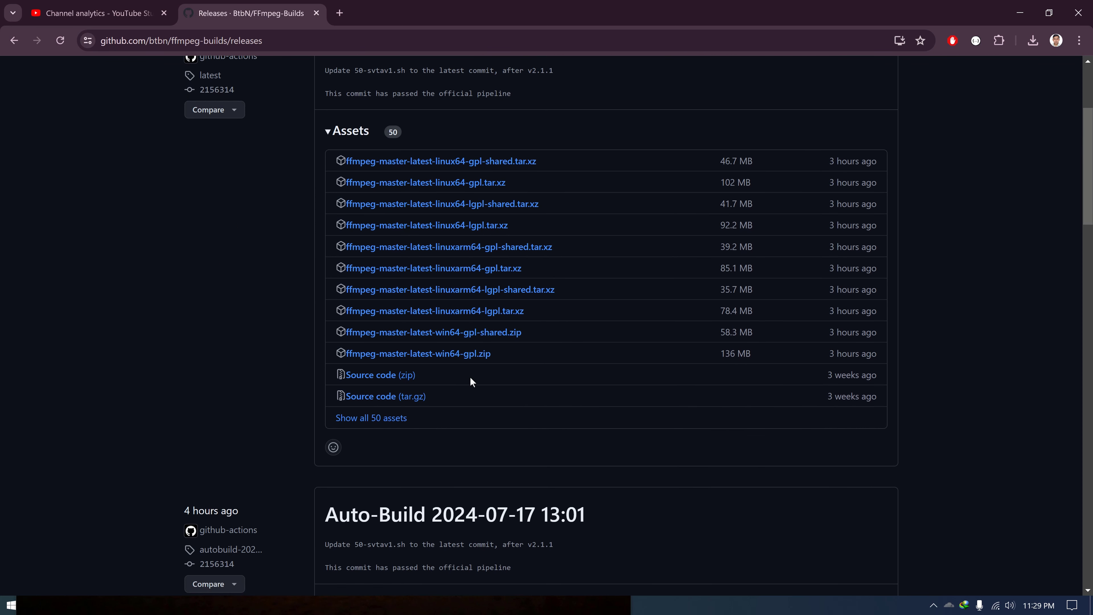
mouse_move(848, 378)
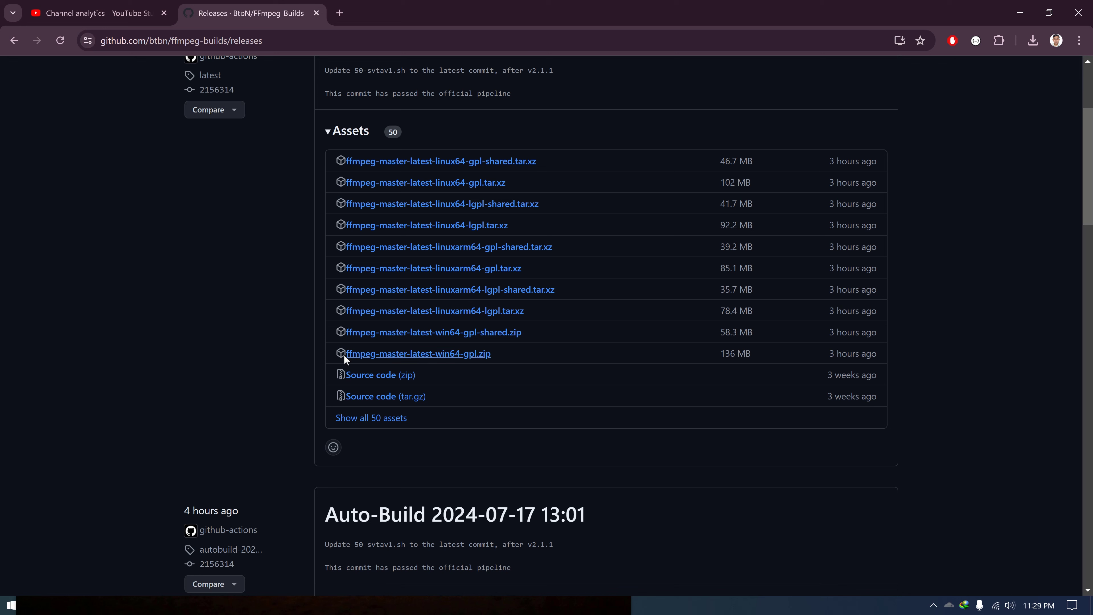
mouse_move(405, 362)
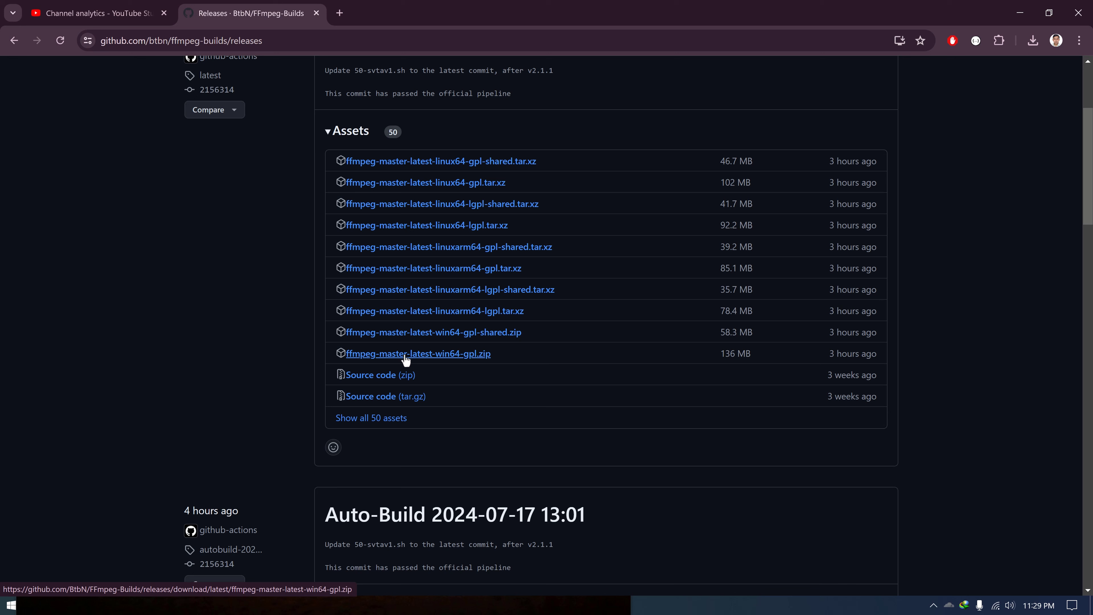
mouse_move(452, 362)
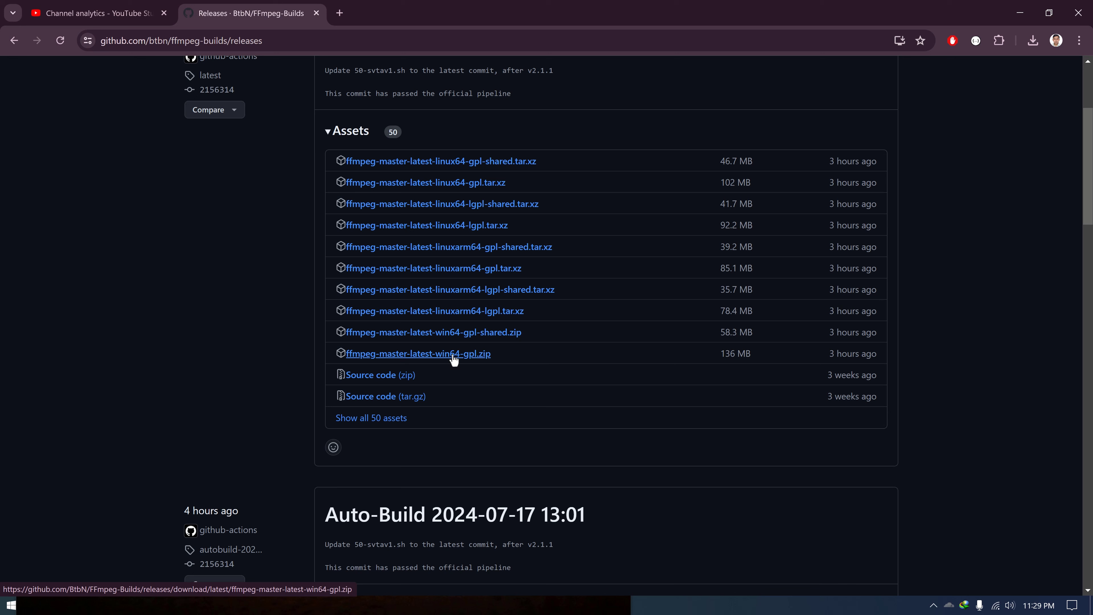
mouse_move(688, 363)
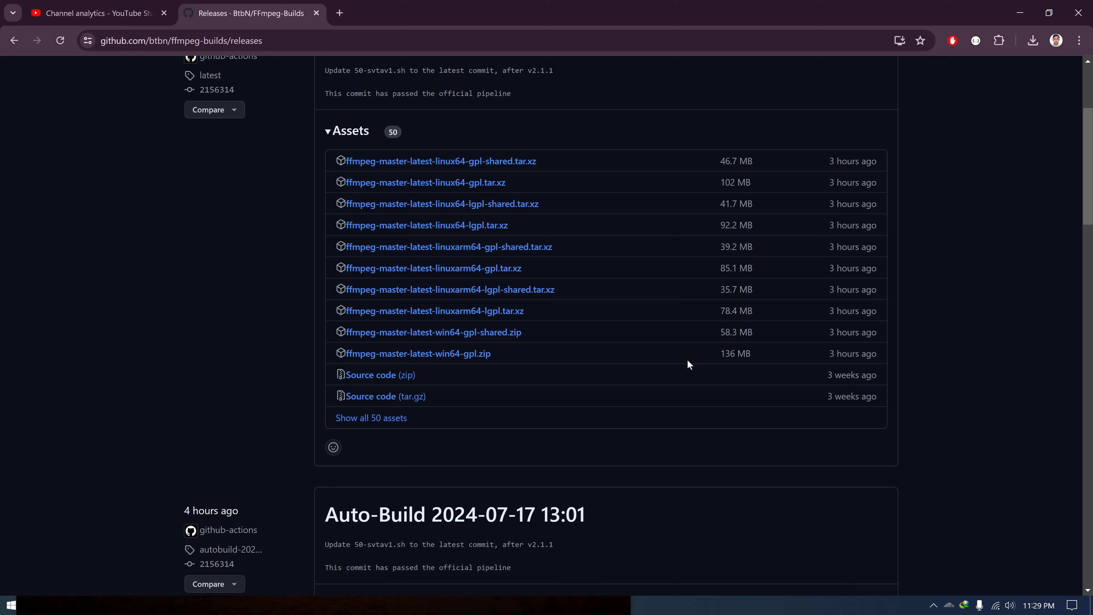
mouse_move(639, 361)
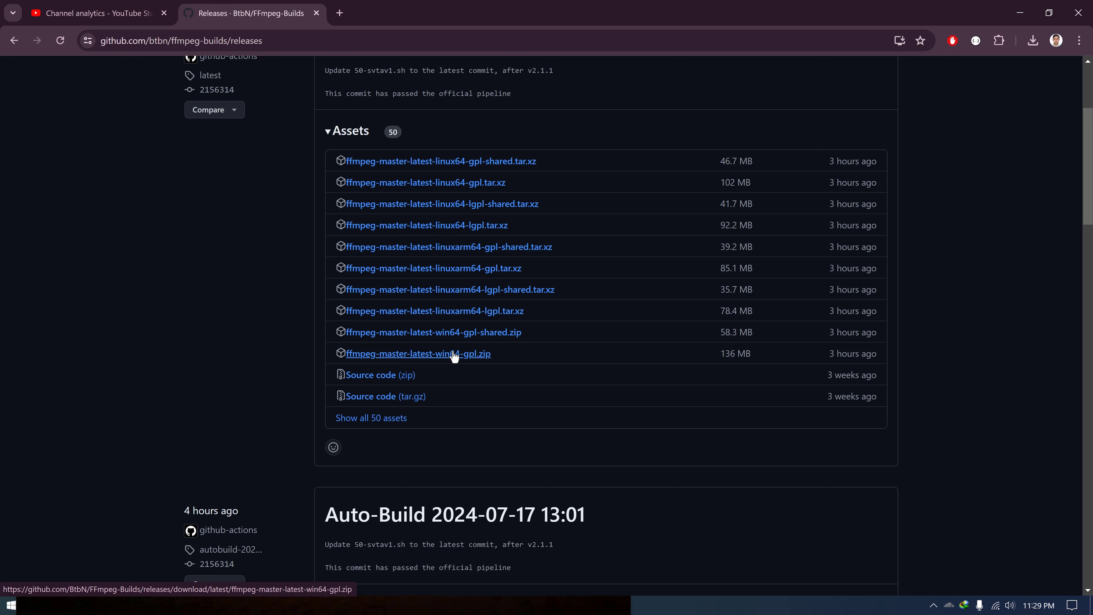
- Download ffmpeg-master-latest-win64-gpl.zip into D:\ffmpeg and show it in its folder beside input.mp4
left_click(418, 354)
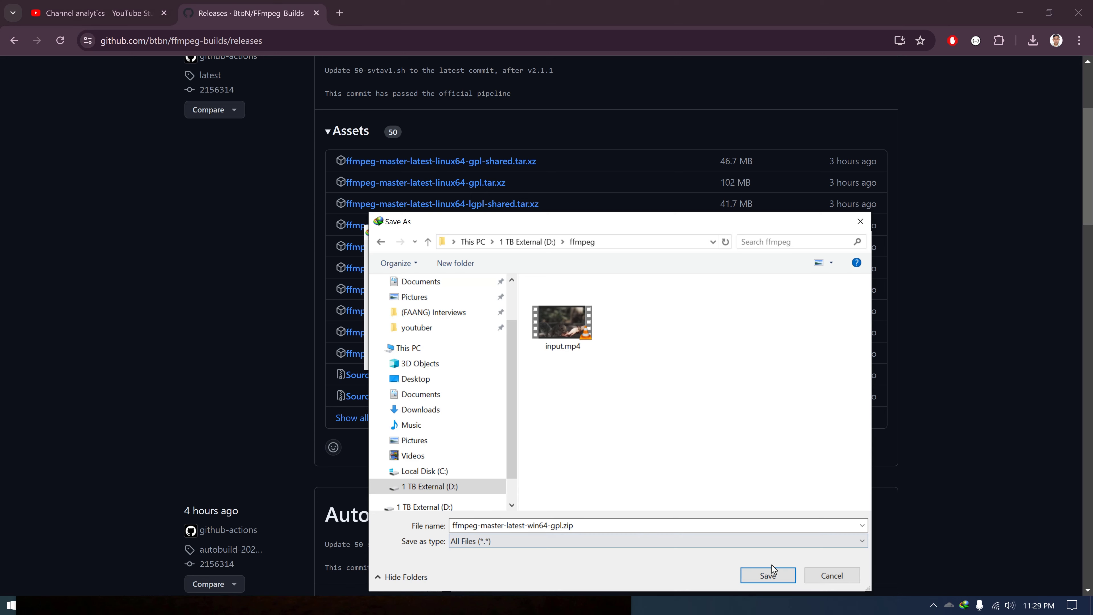
mouse_move(776, 582)
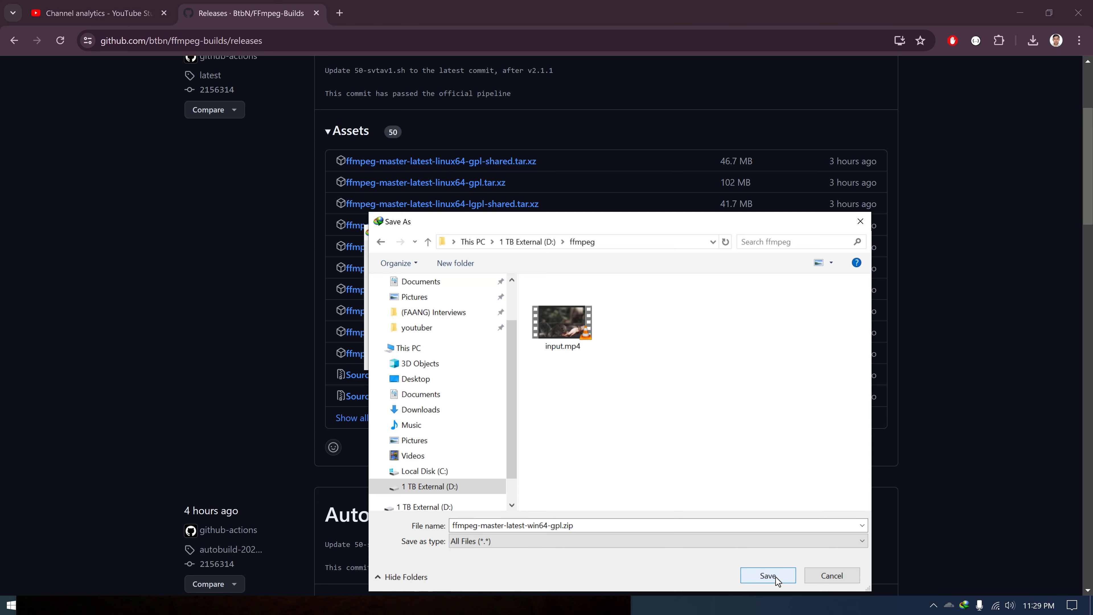
left_click(768, 575)
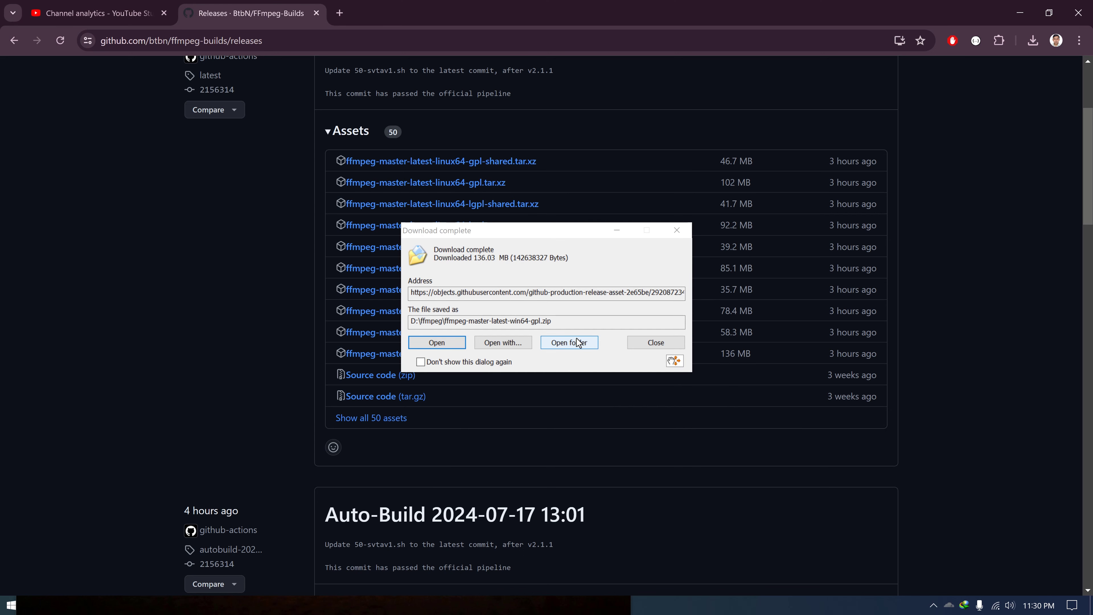
left_click(569, 342)
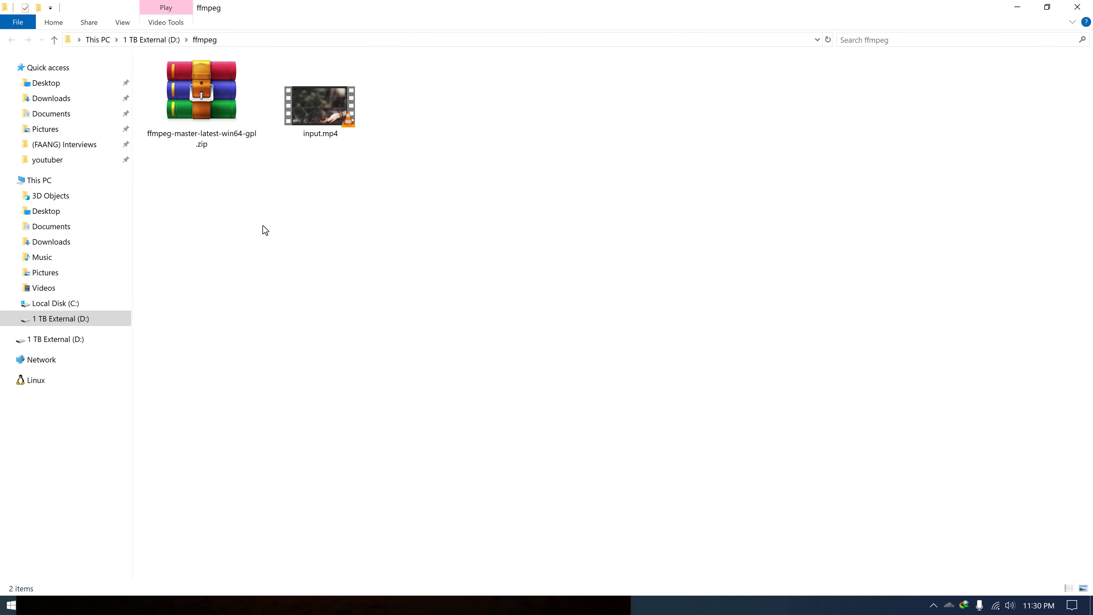
- Extract the FFmpeg zip into D:\ffmpeg and go into the extracted build folder
left_click(201, 91)
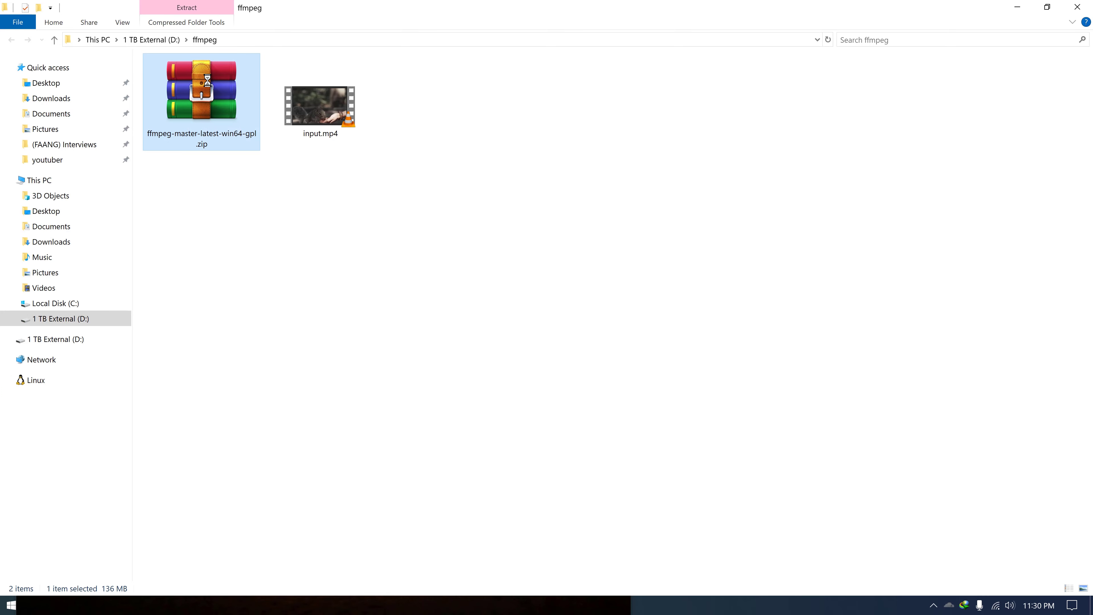
left_click(187, 8)
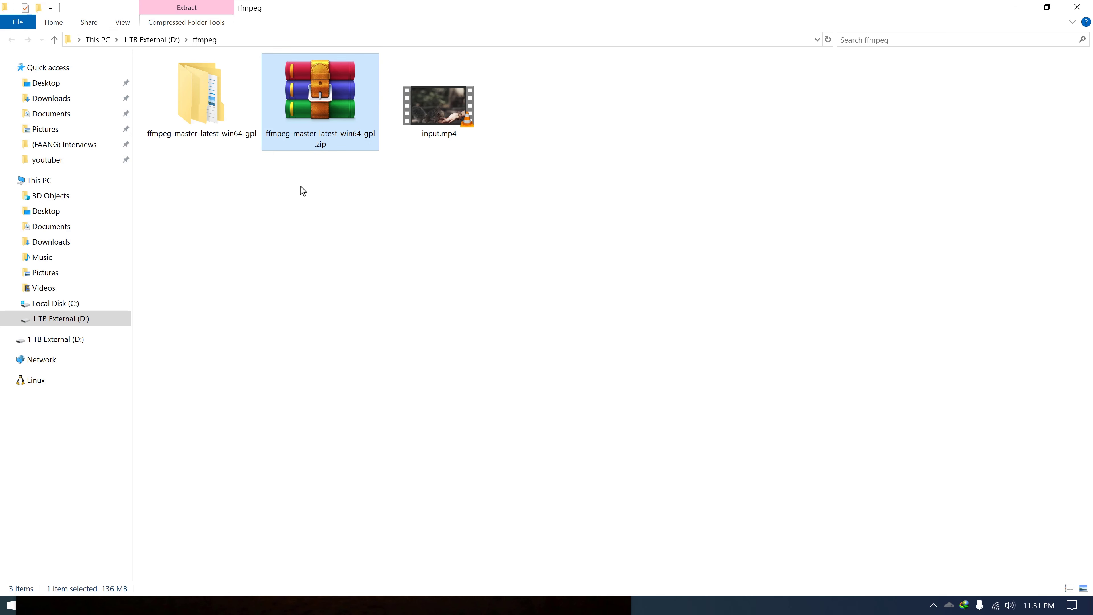
double_click(198, 94)
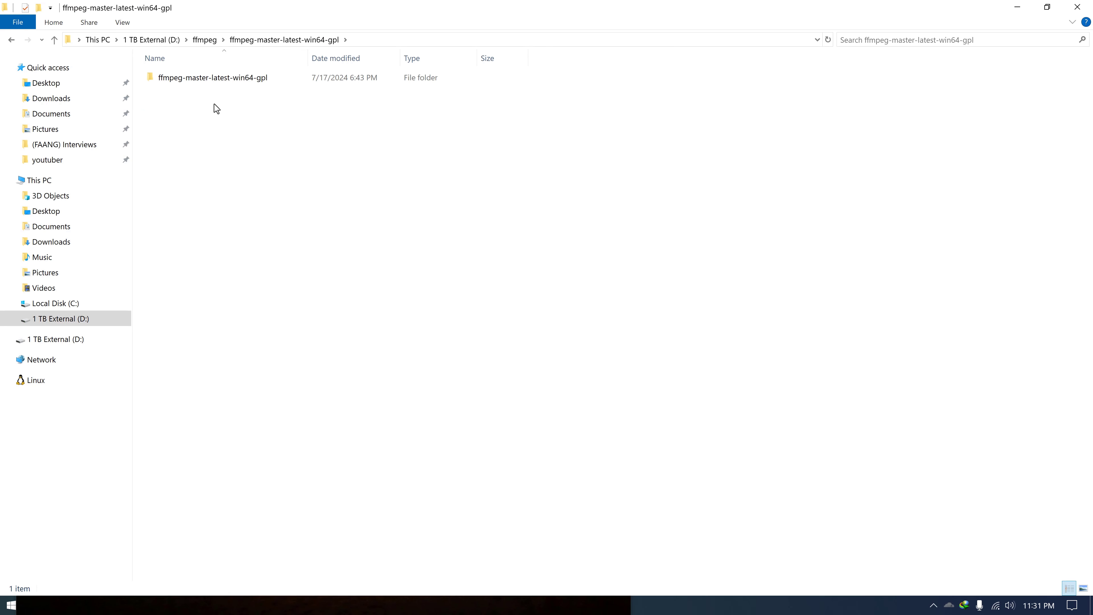
left_click(207, 78)
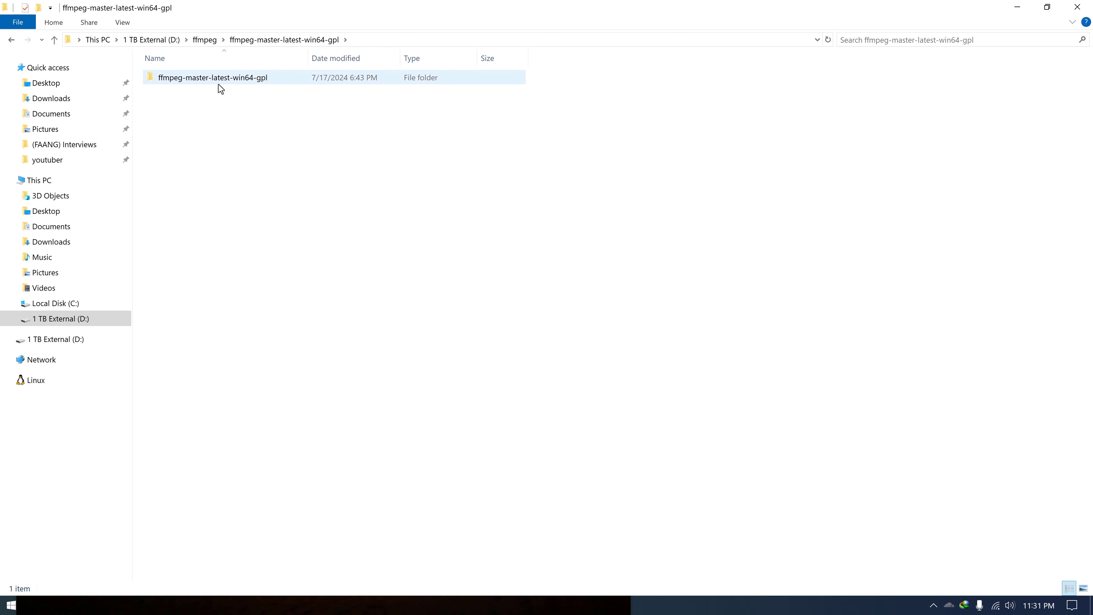
double_click(210, 77)
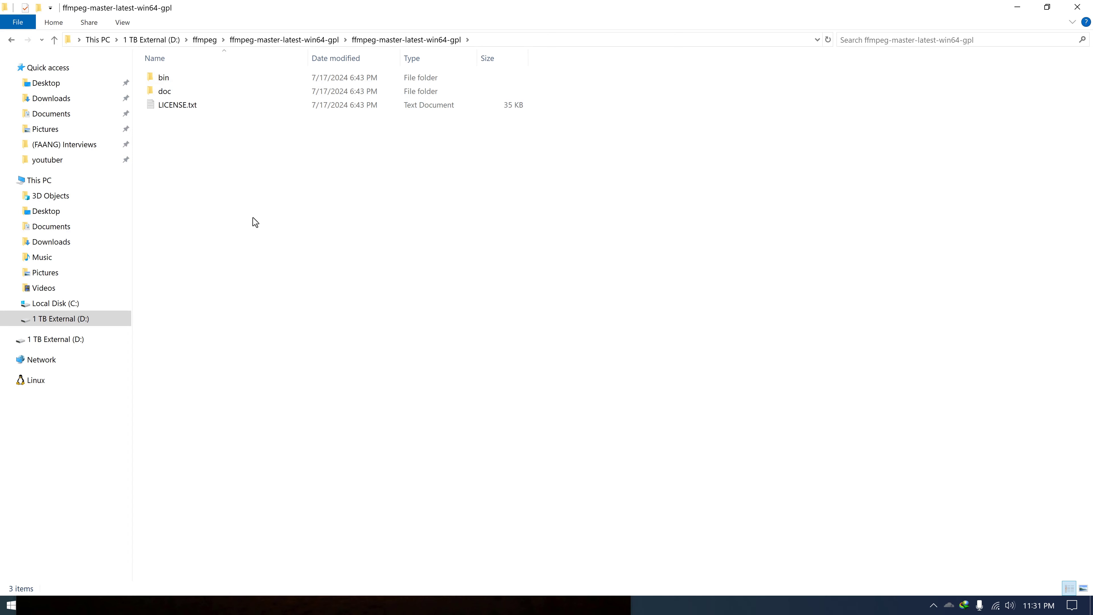
mouse_move(174, 98)
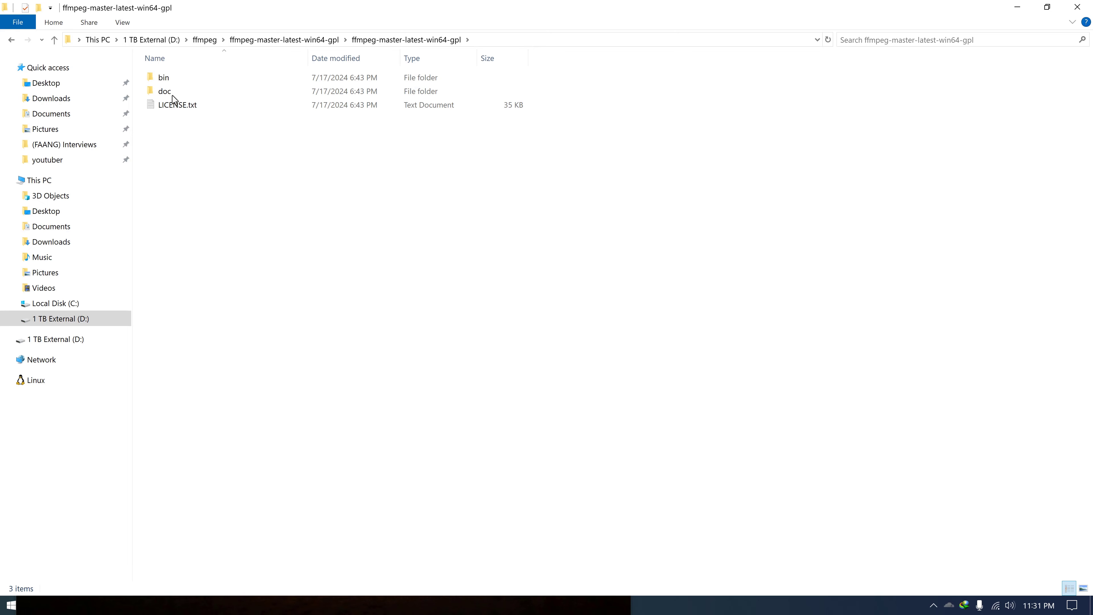
- Enter the bin folder holding ffmpeg.exe, ffplay.exe and ffprobe.exe
left_click(162, 78)
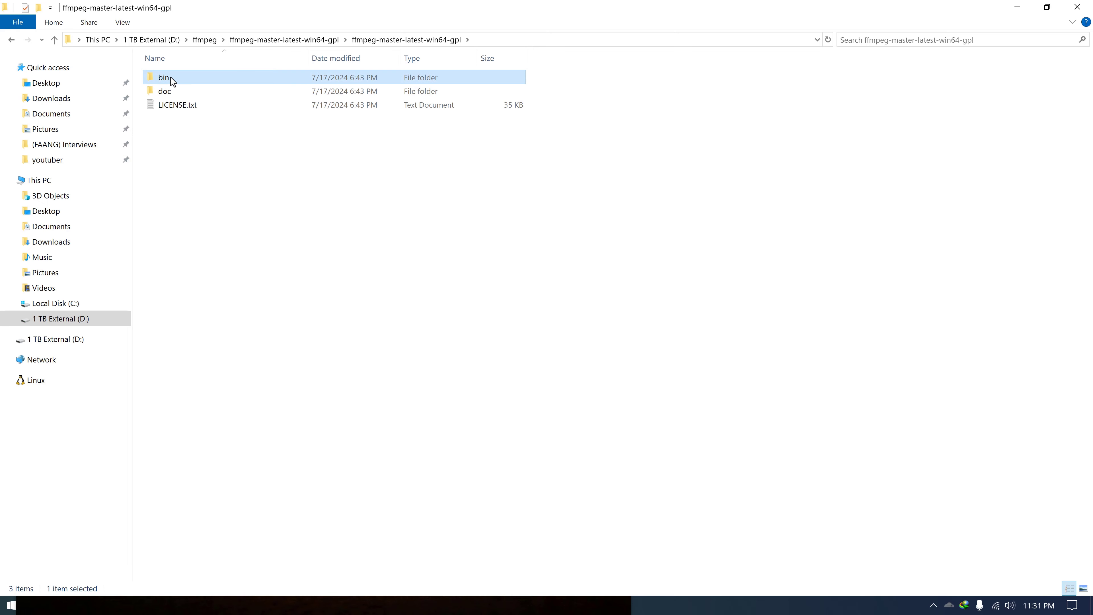
double_click(163, 77)
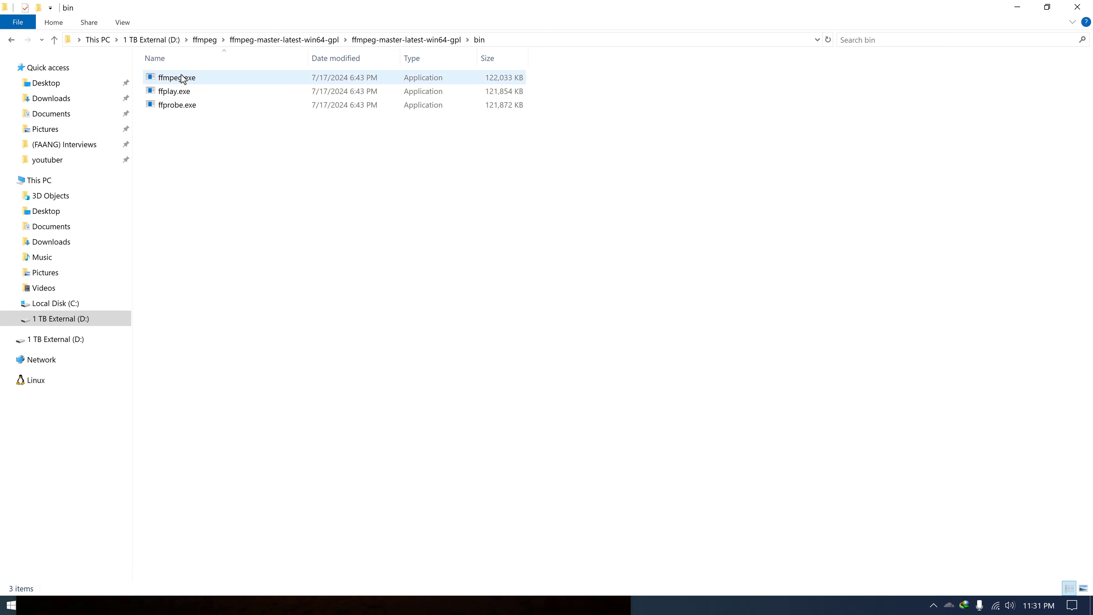
left_click(222, 182)
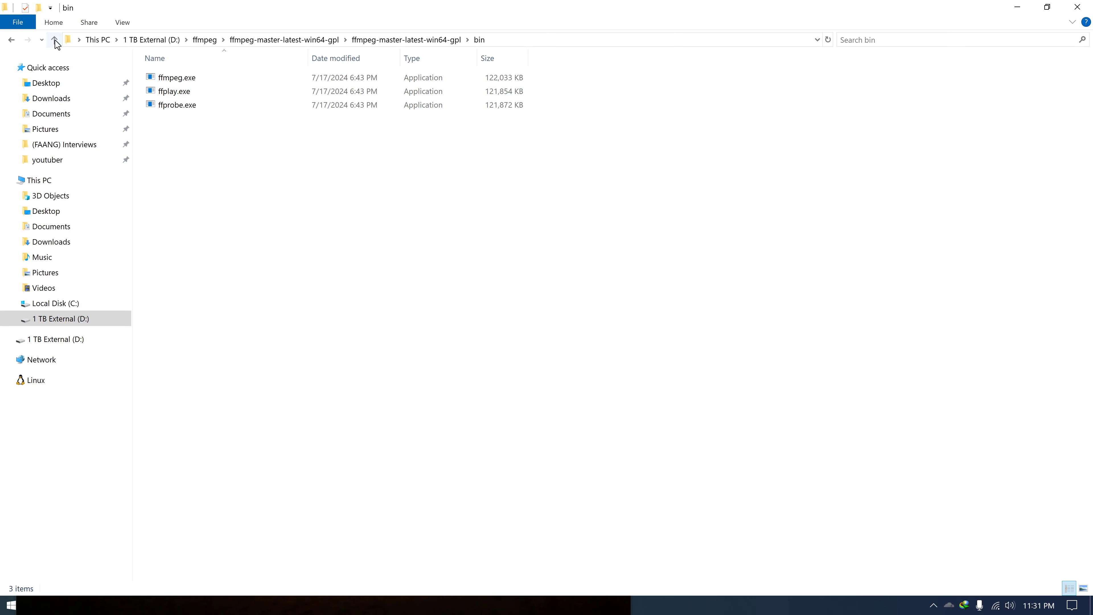
- Rename the inner build folder to ffmpeg and move it to C:\ as C:\ffmpeg
left_click(55, 40)
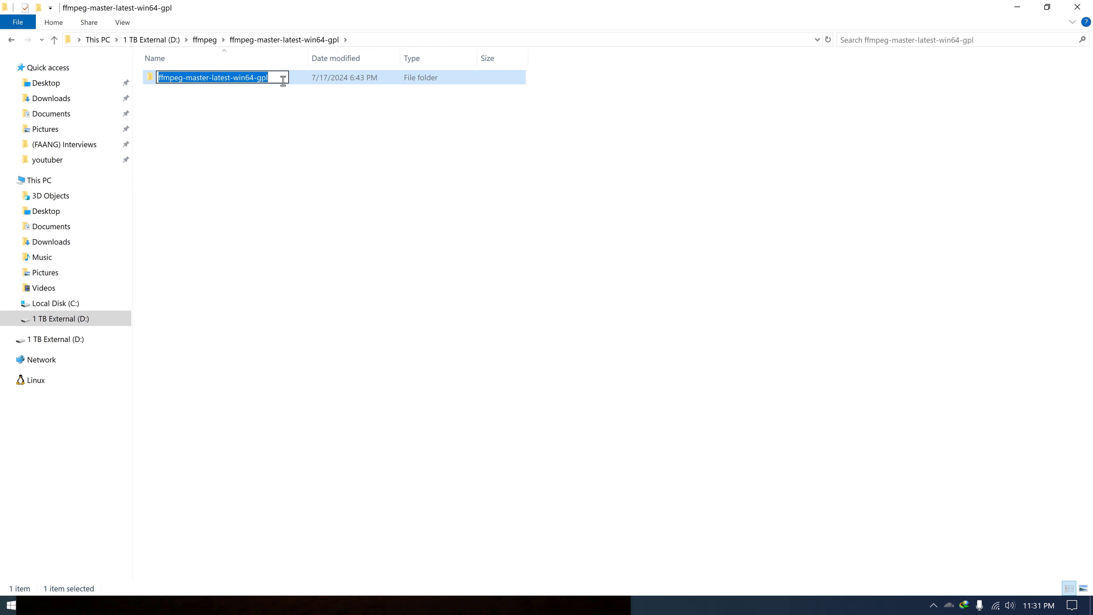
type("ffmpeg")
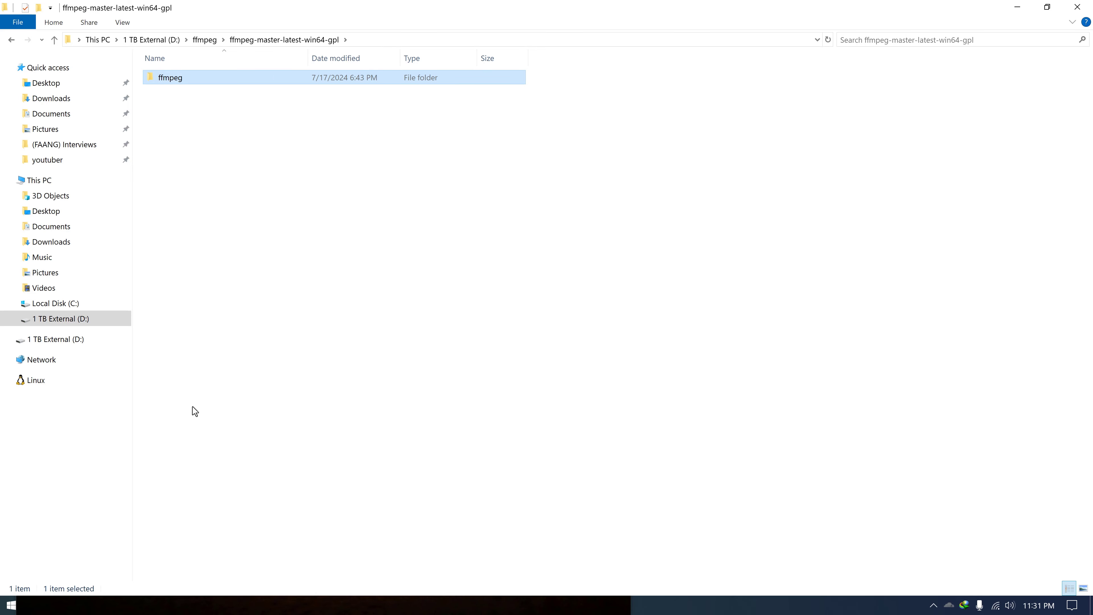
left_click(37, 179)
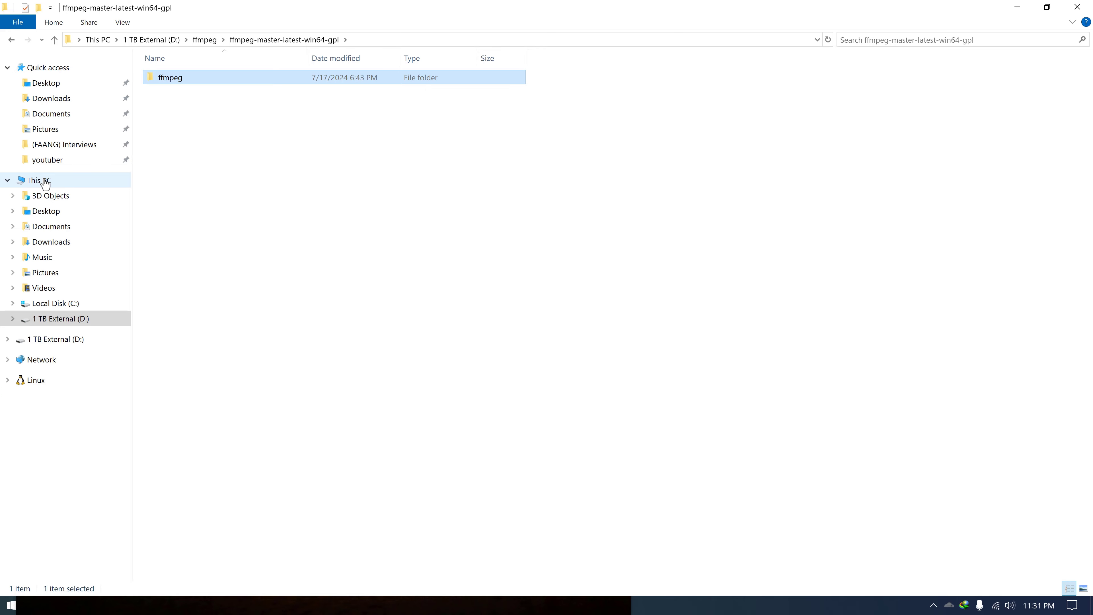
left_click(39, 180)
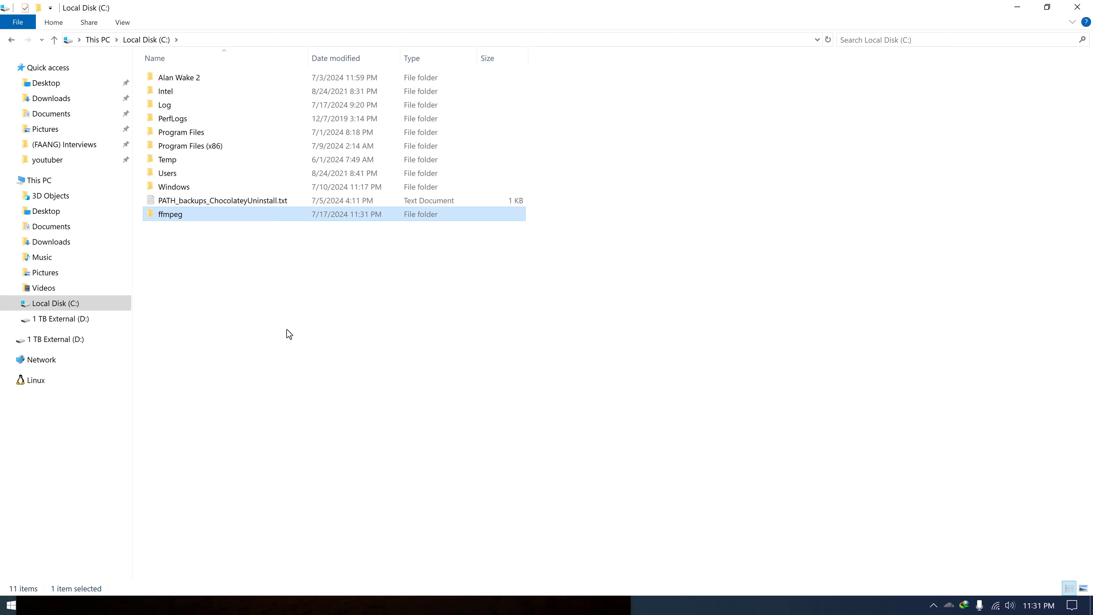
mouse_move(265, 285)
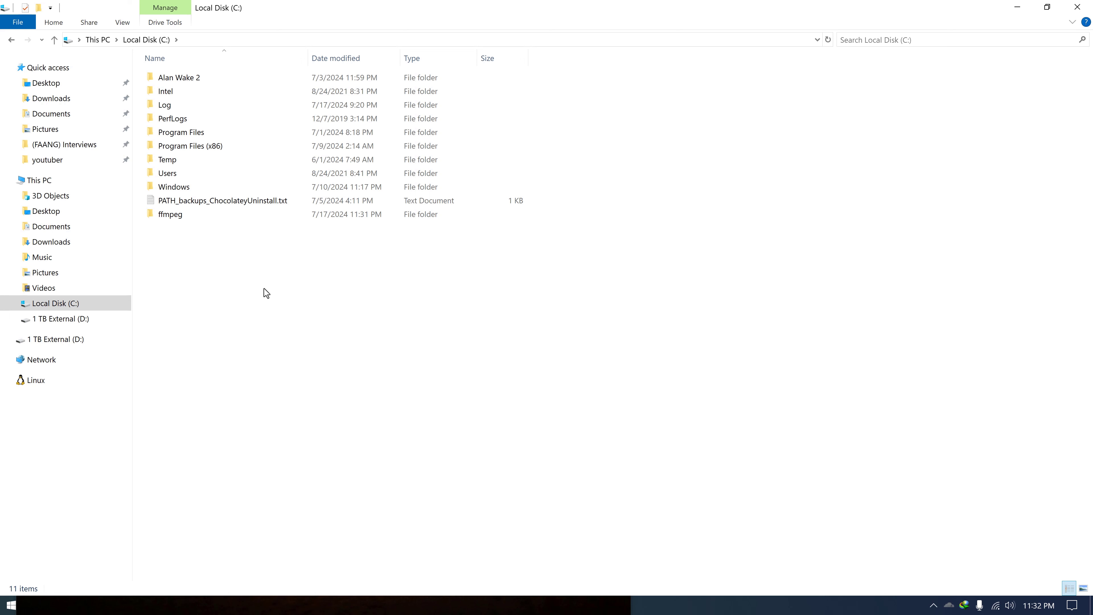
mouse_move(206, 356)
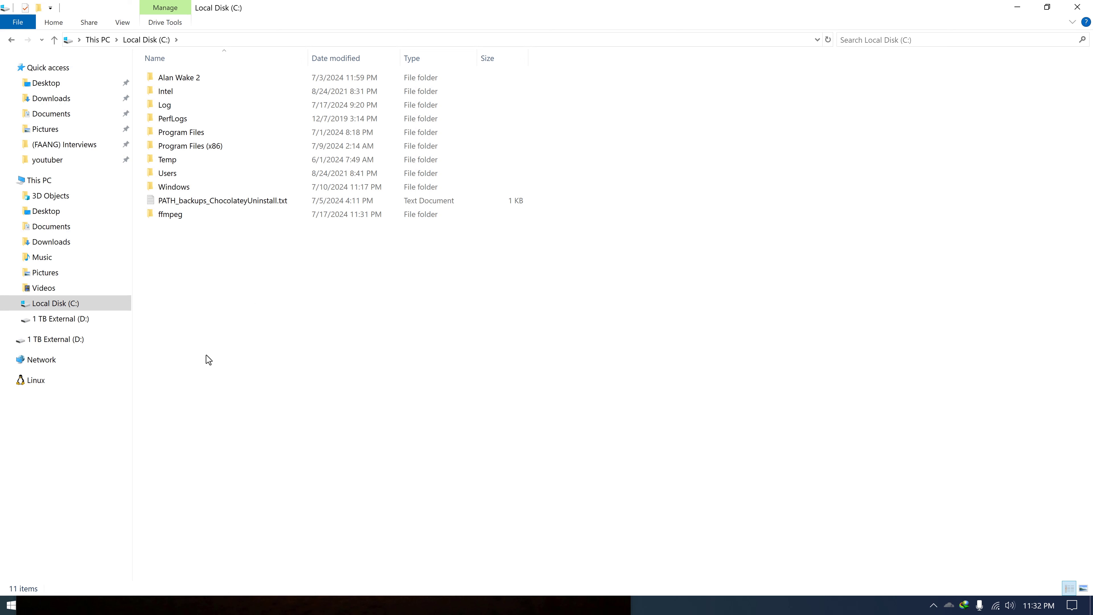
mouse_move(180, 218)
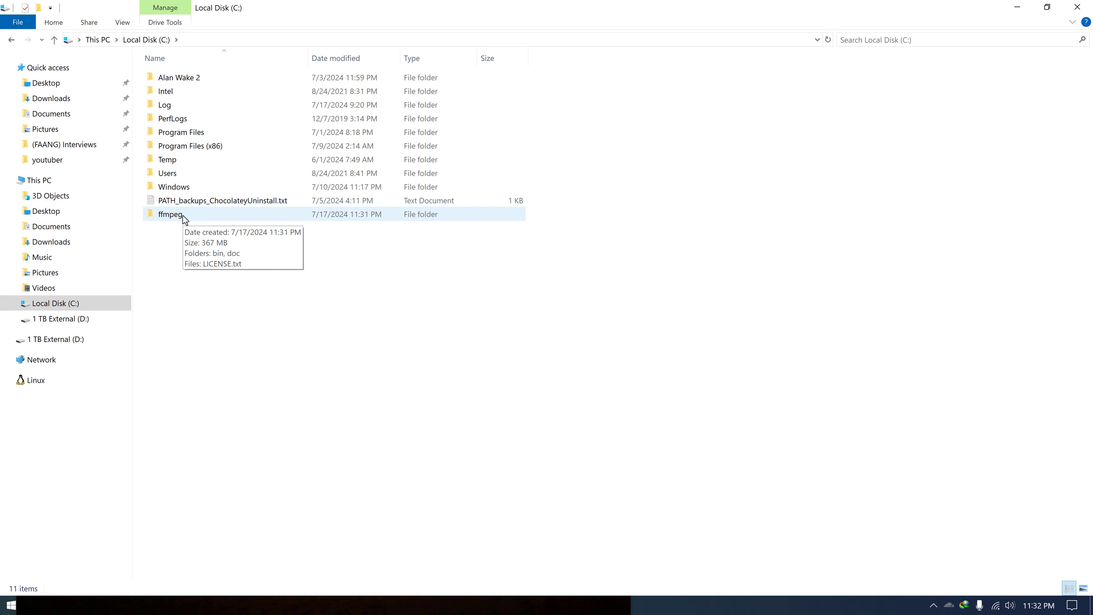
- Copy the full path C:\ffmpeg\bin and search Windows for 'env' to find environment variable settings
double_click(170, 214)
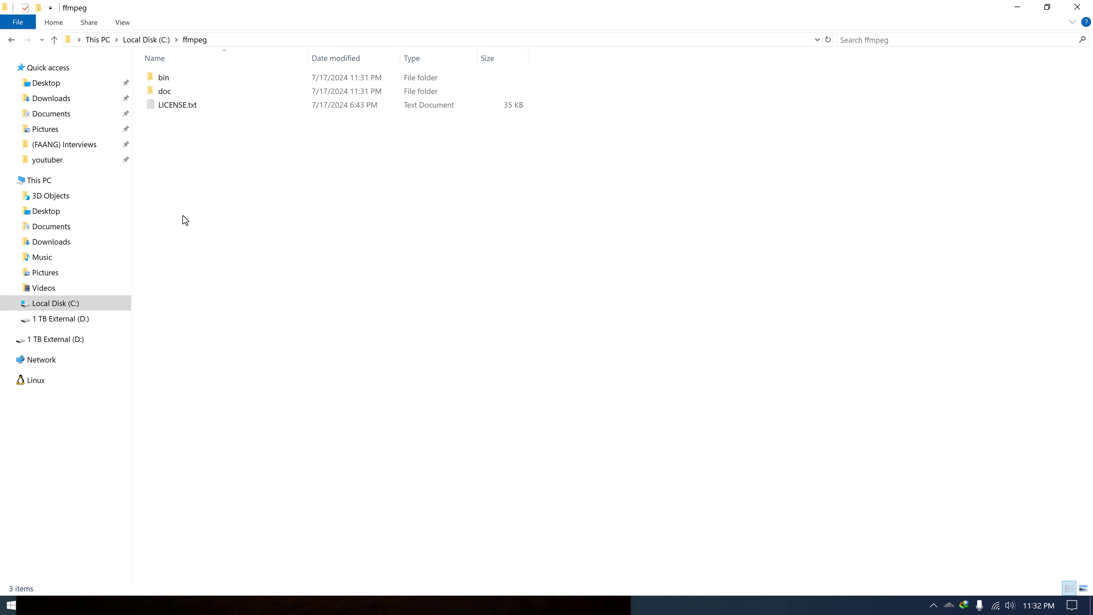
double_click(163, 77)
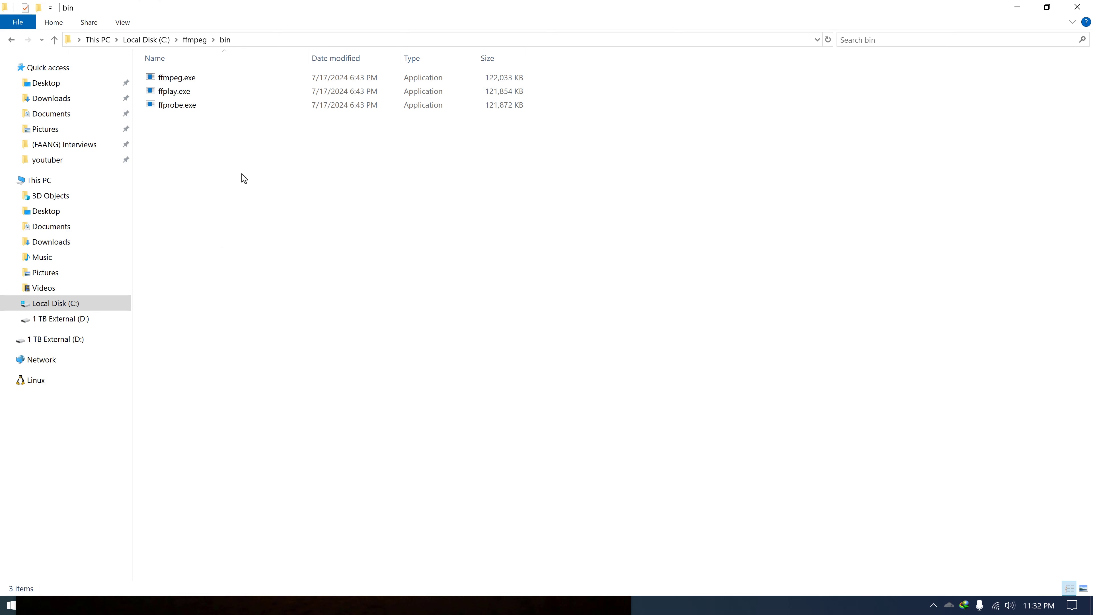
left_click(175, 91)
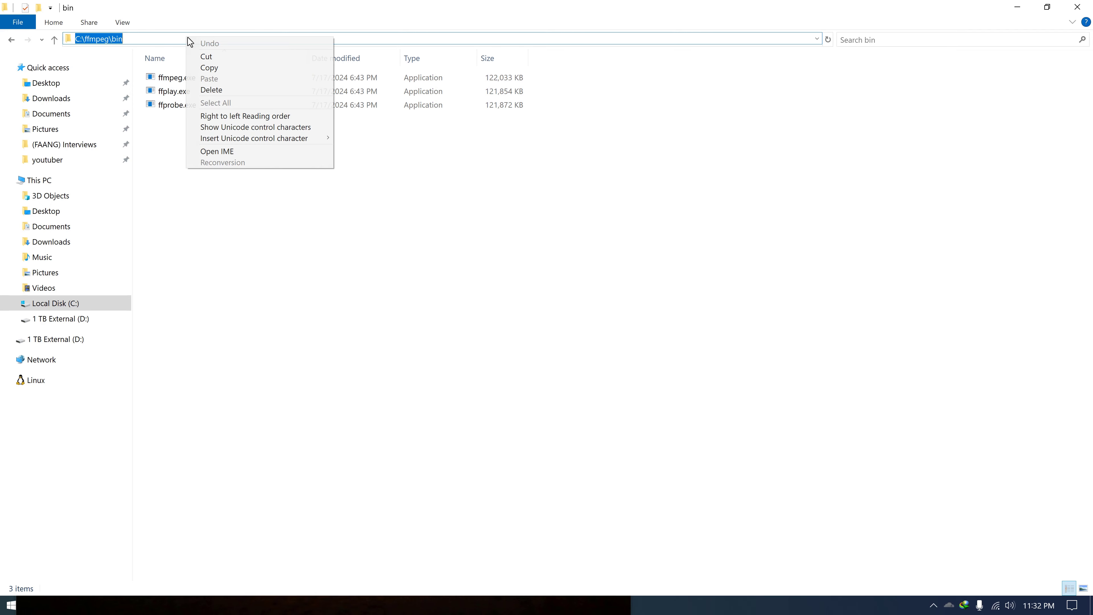
type("env")
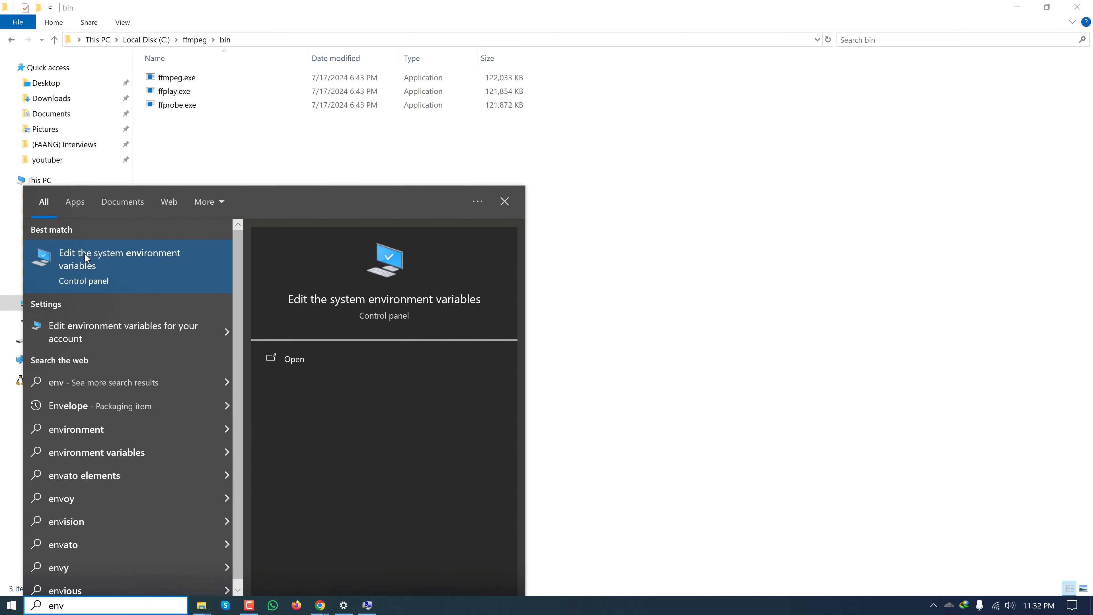
mouse_move(89, 264)
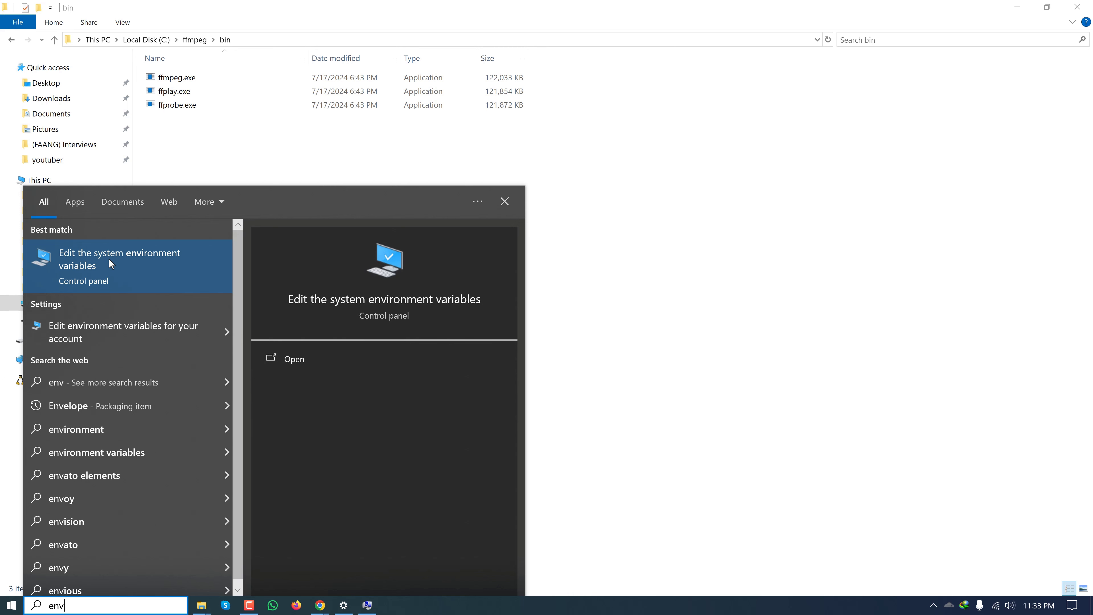
- Reach the Environment Variables window from System Properties' Advanced settings
left_click(110, 259)
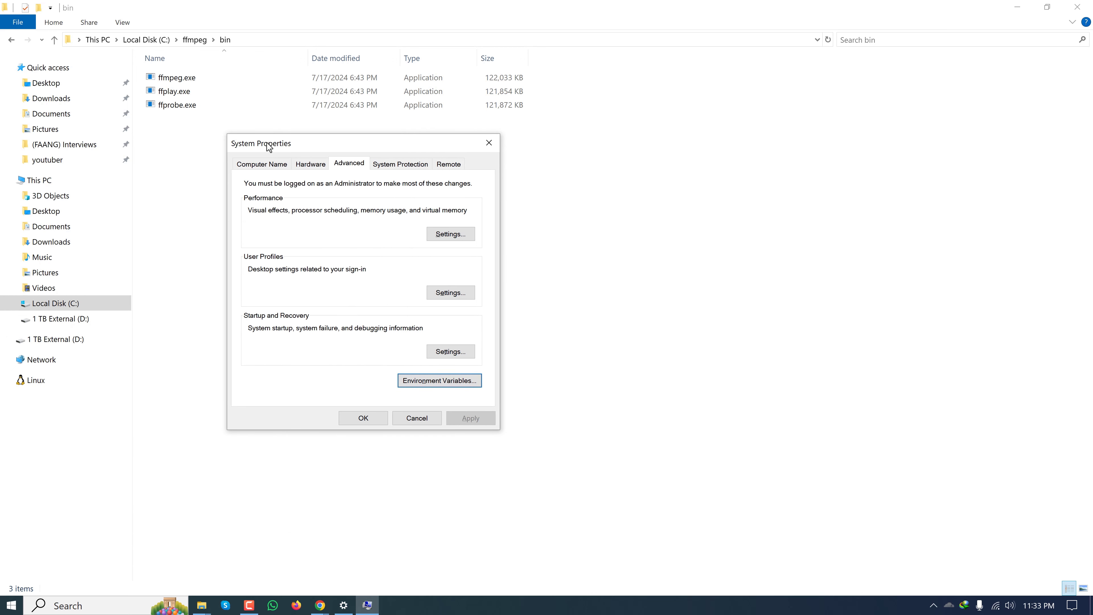
mouse_move(418, 299)
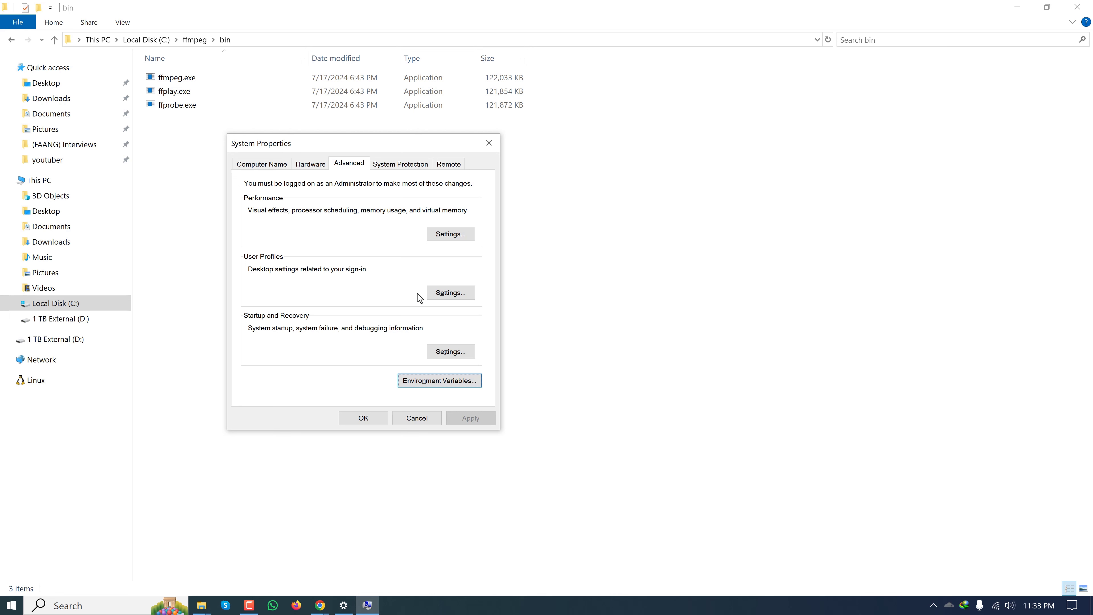
mouse_move(348, 171)
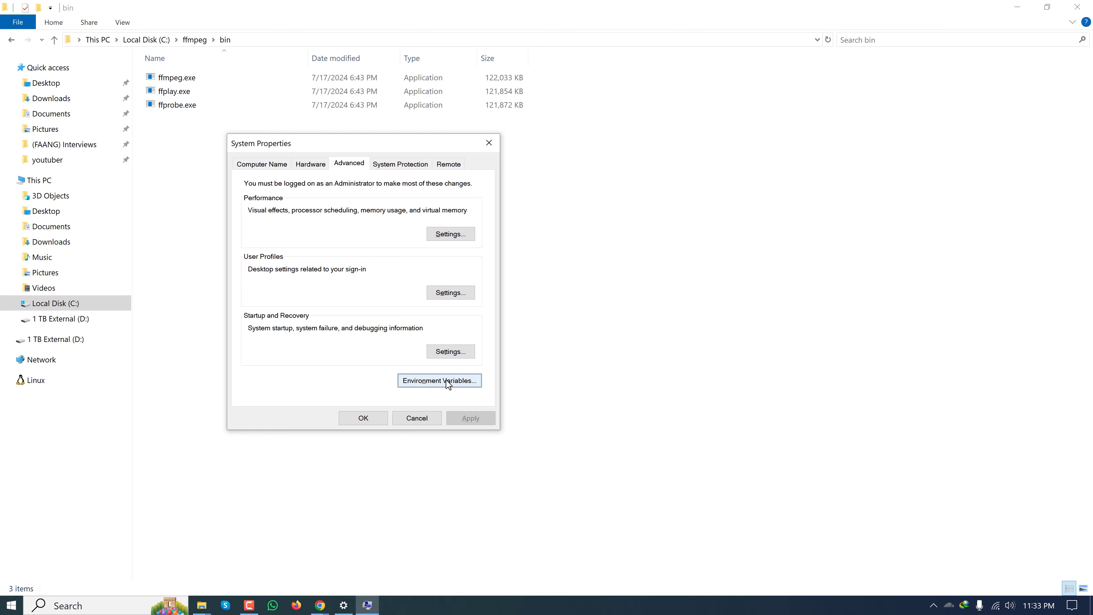
left_click(440, 381)
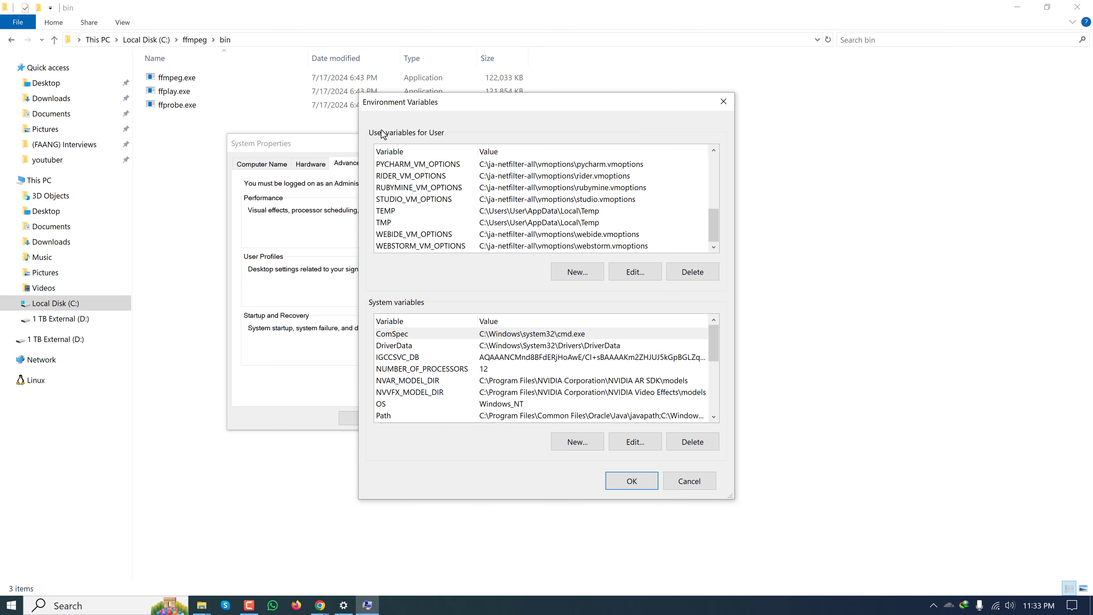
mouse_move(438, 142)
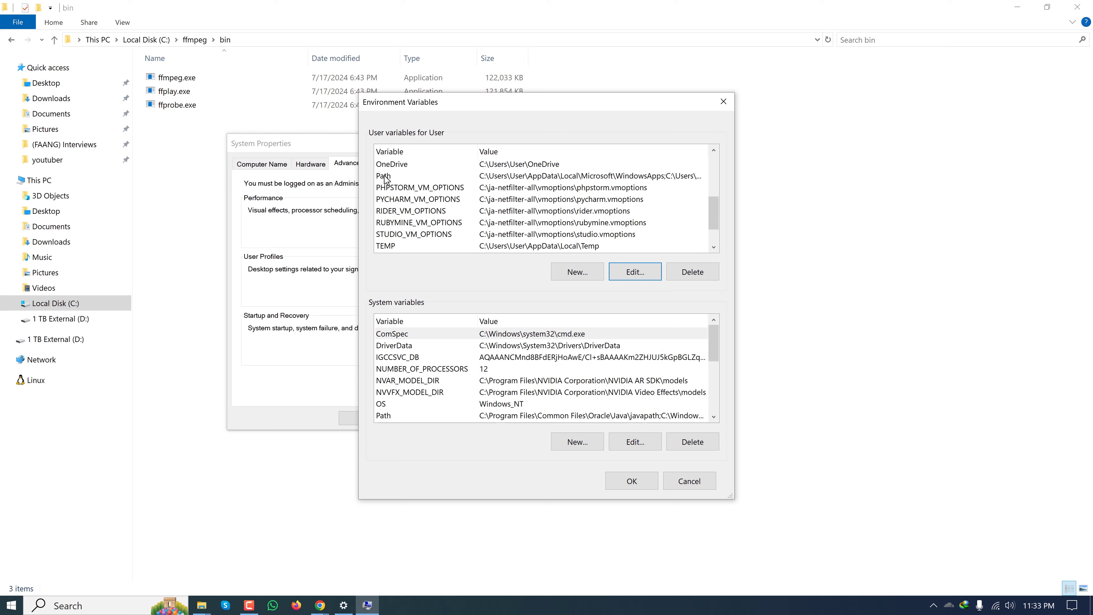
- Add C:\ffmpeg\bin as a new user Path entry and confirm the changes
left_click(401, 176)
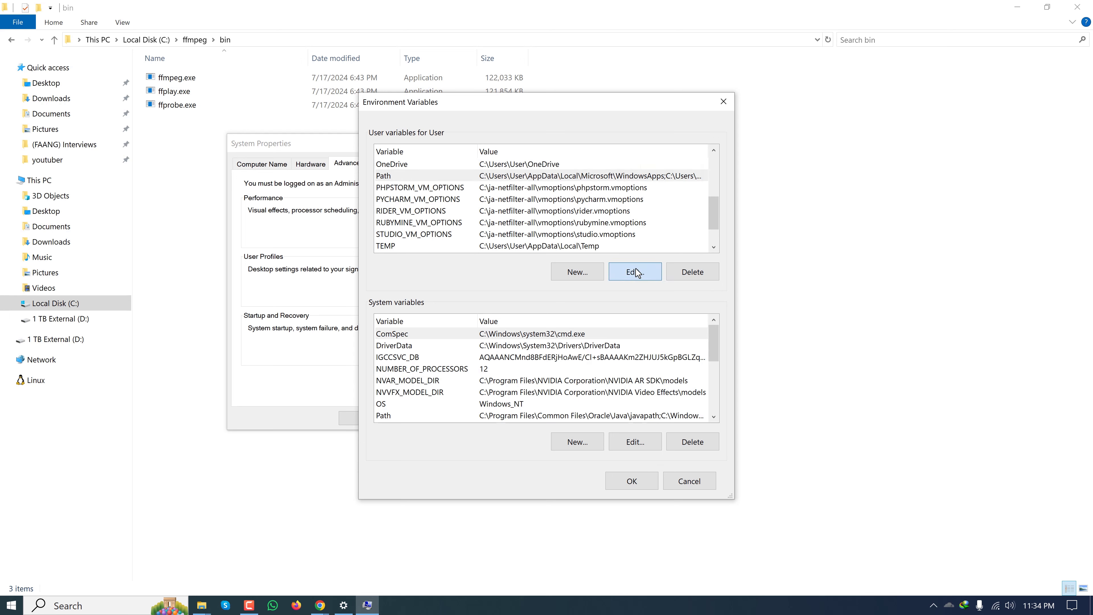
left_click(636, 271)
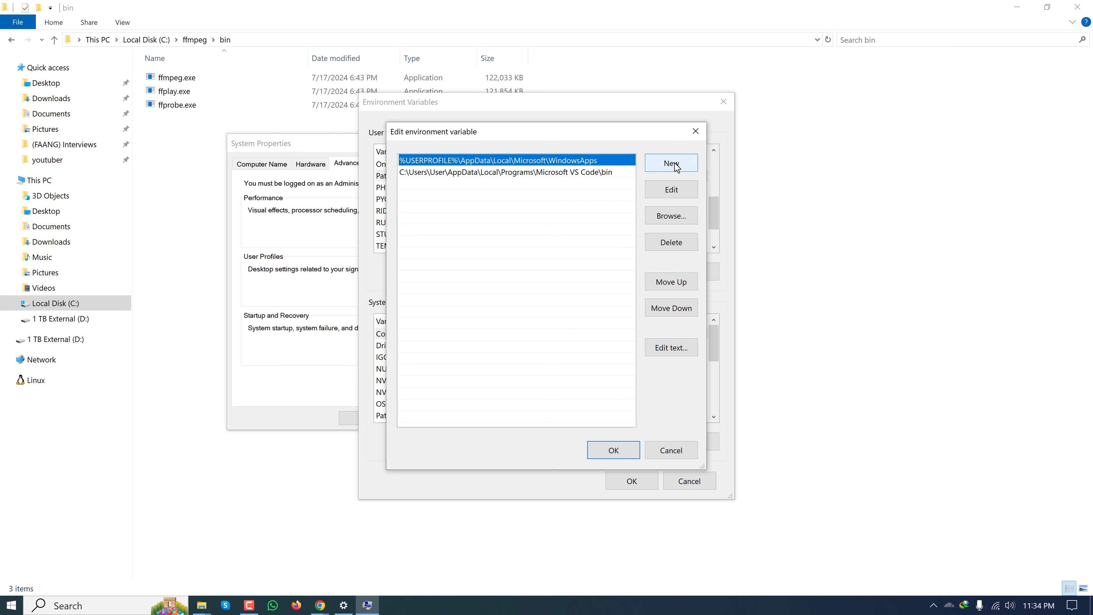
left_click(671, 163)
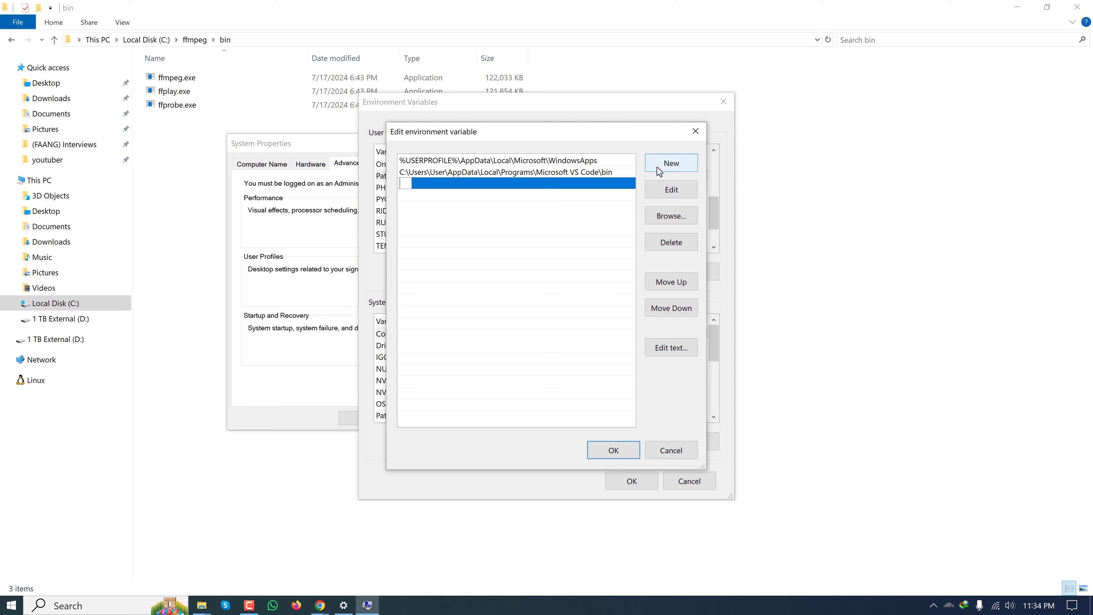
type("C:\\ffmpeg\\bin")
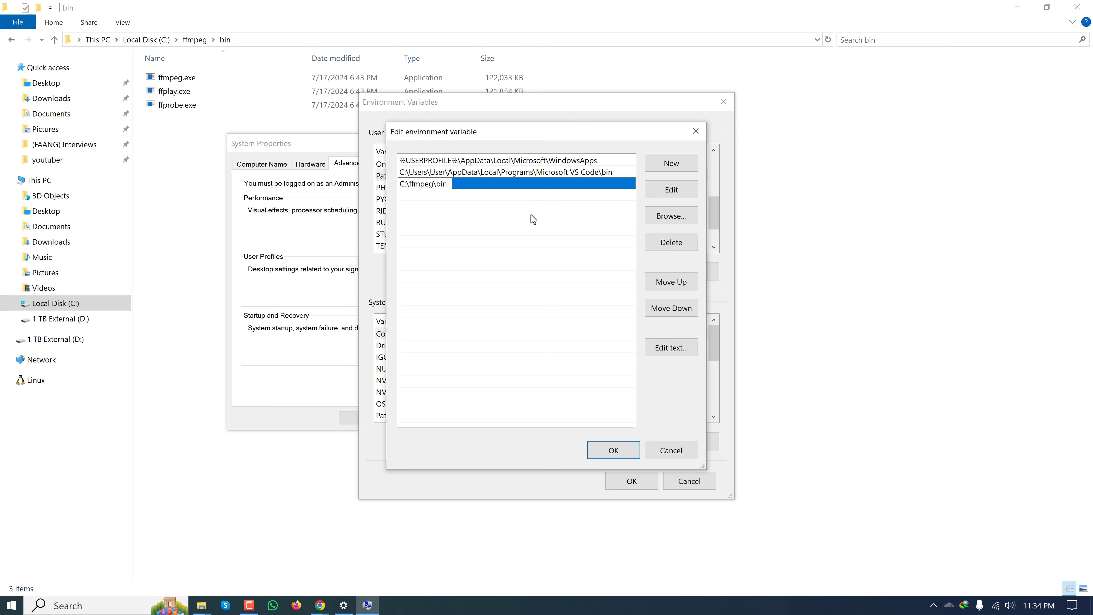
left_click(468, 221)
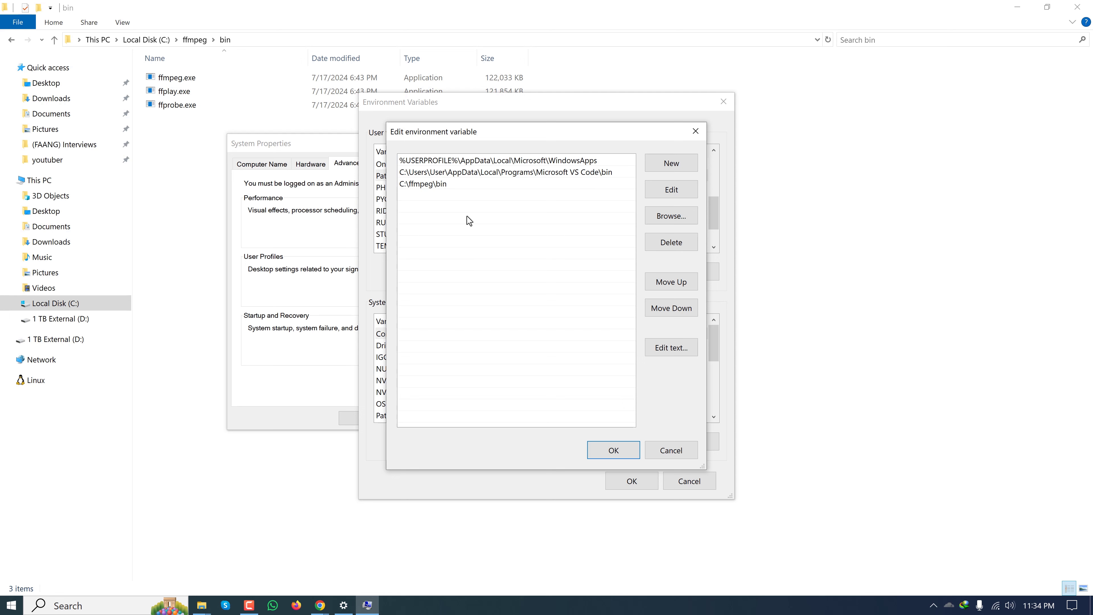
mouse_move(440, 195)
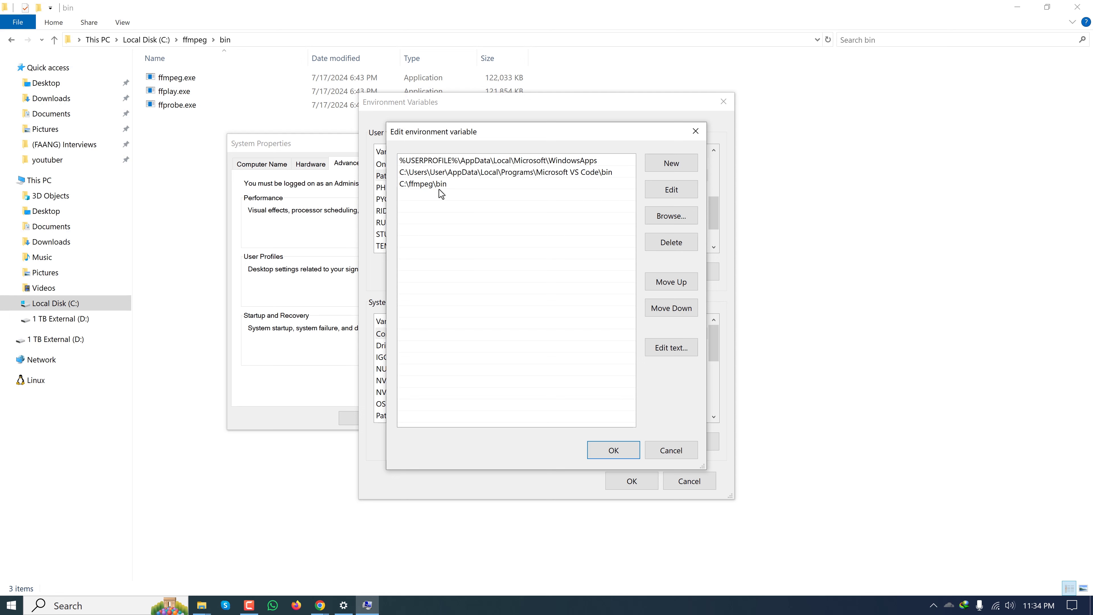
left_click(613, 450)
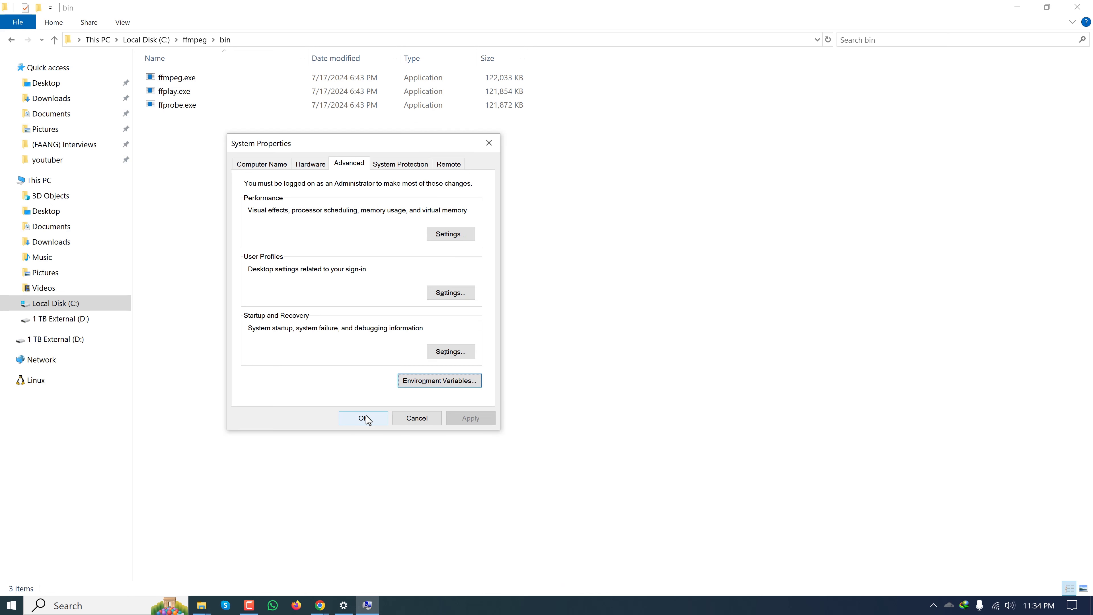
- Close System Properties with OK, leaving File Explorer at C:\ffmpeg\bin
left_click(363, 418)
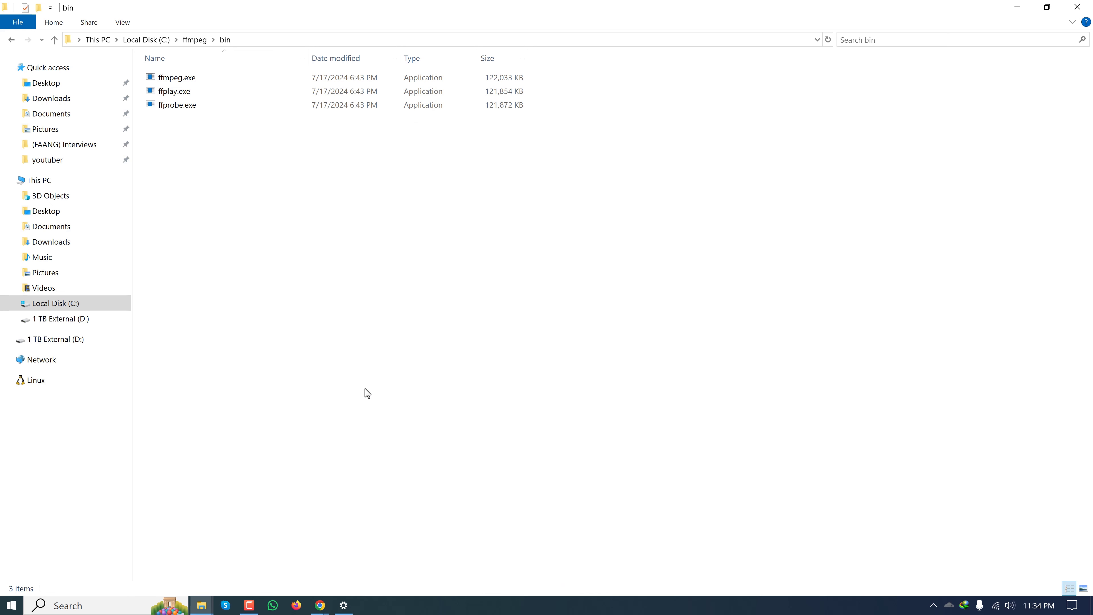
mouse_move(443, 342)
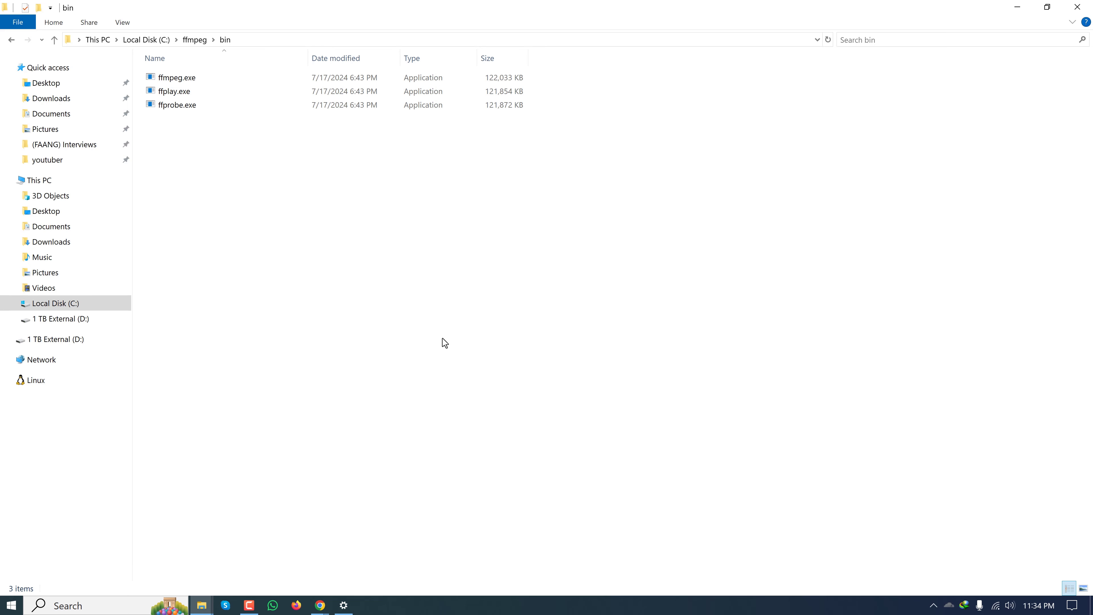
mouse_move(220, 306)
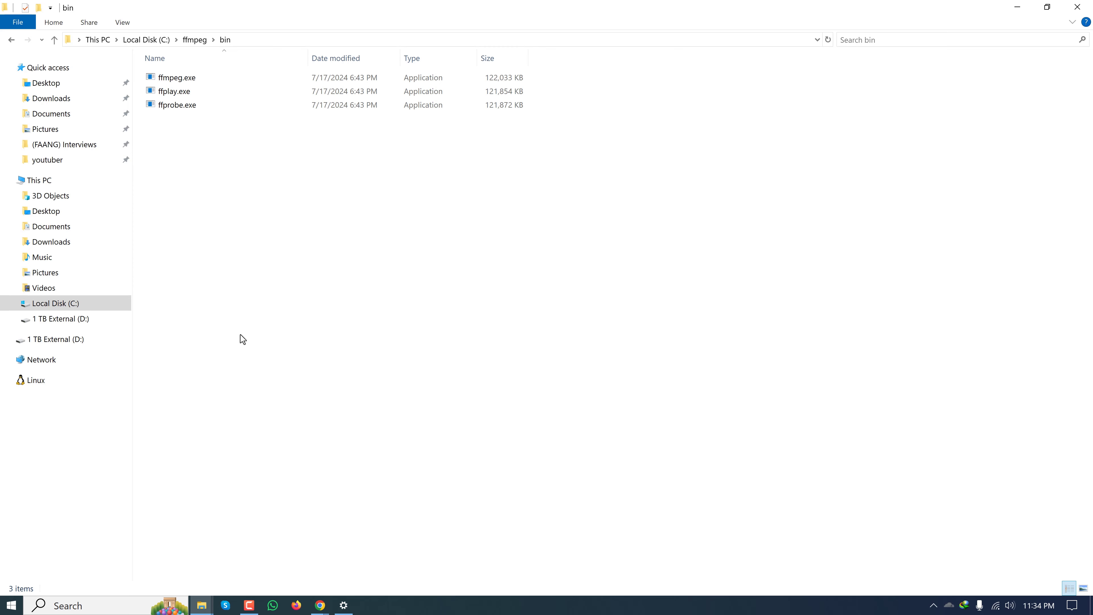
- Return to D:\ffmpeg and enter C:\Windows\System32\cmd.exe in the address bar
left_click(55, 339)
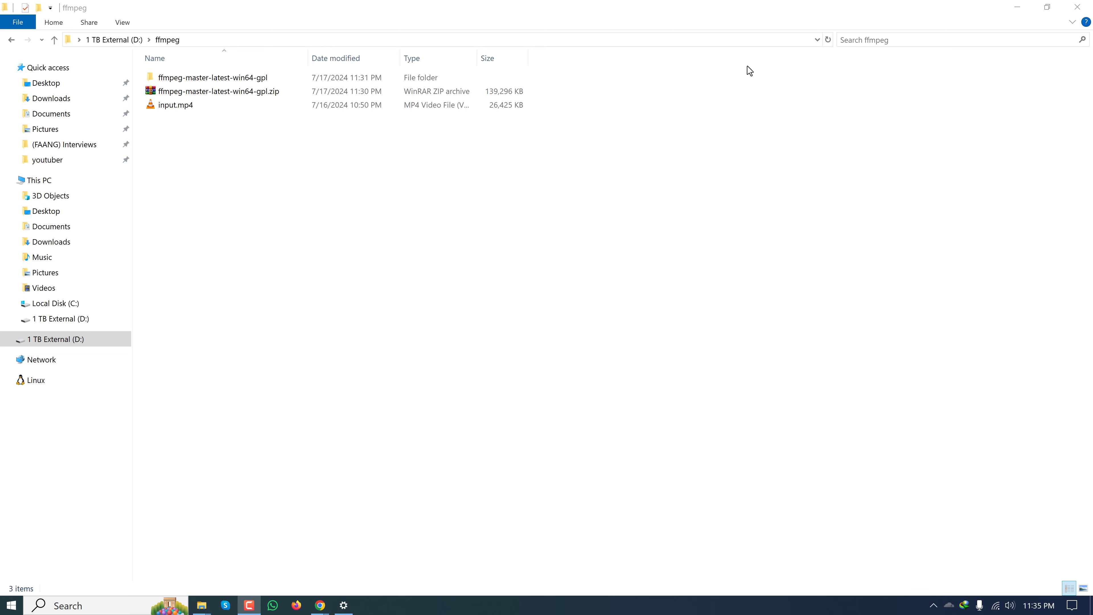
mouse_move(172, 129)
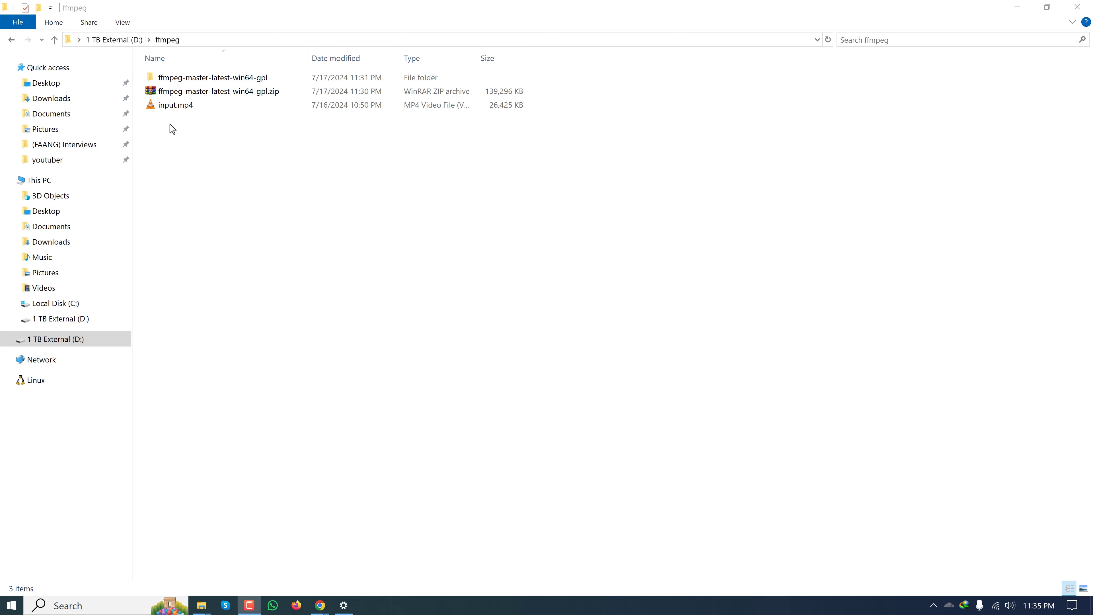
mouse_move(256, 151)
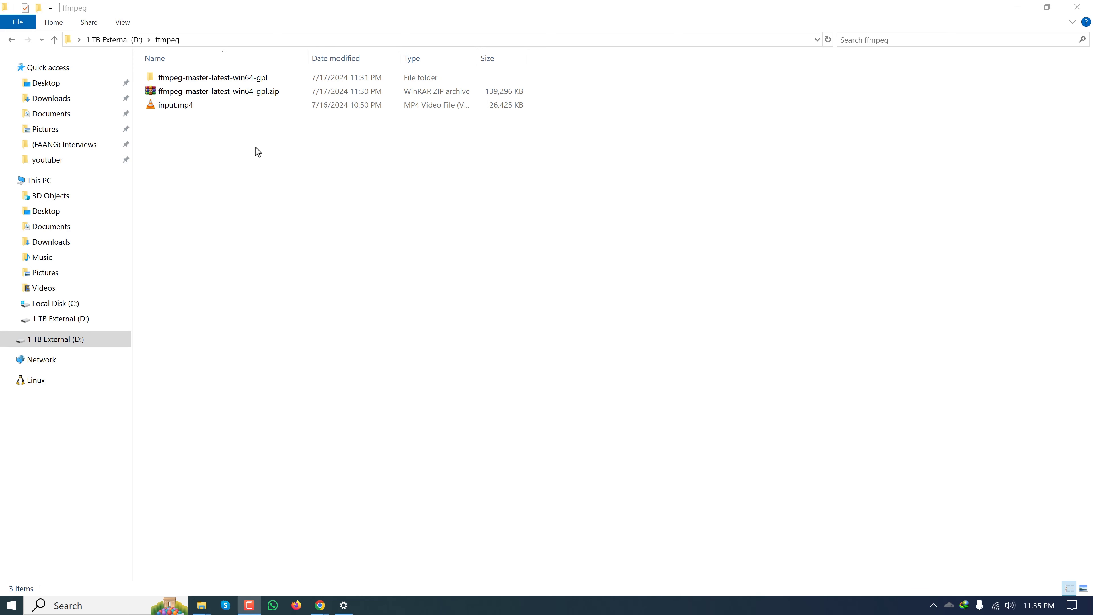
mouse_move(264, 40)
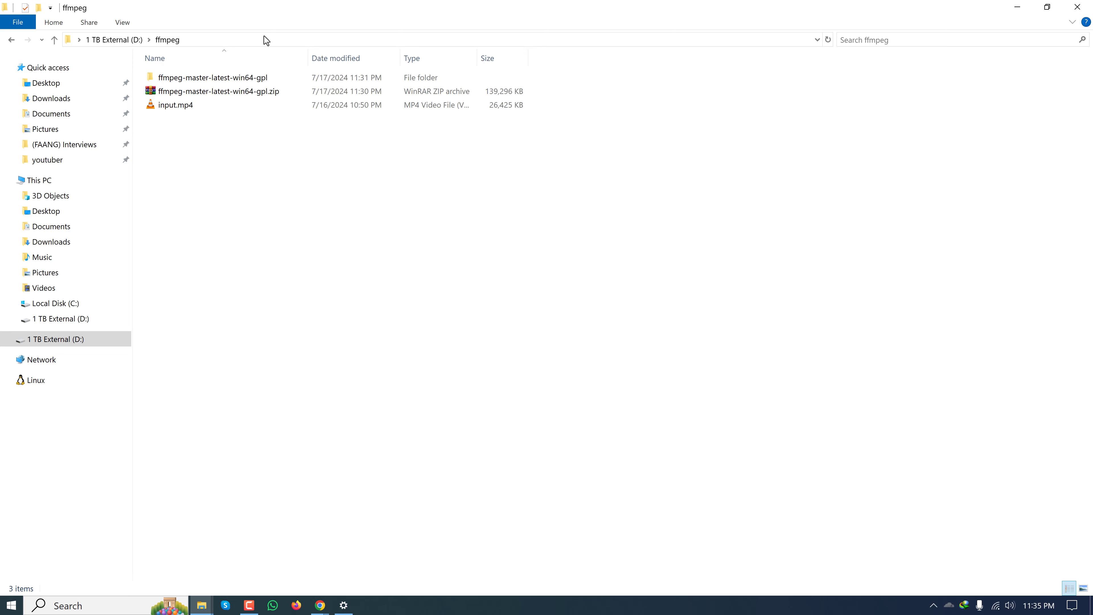
left_click(264, 38)
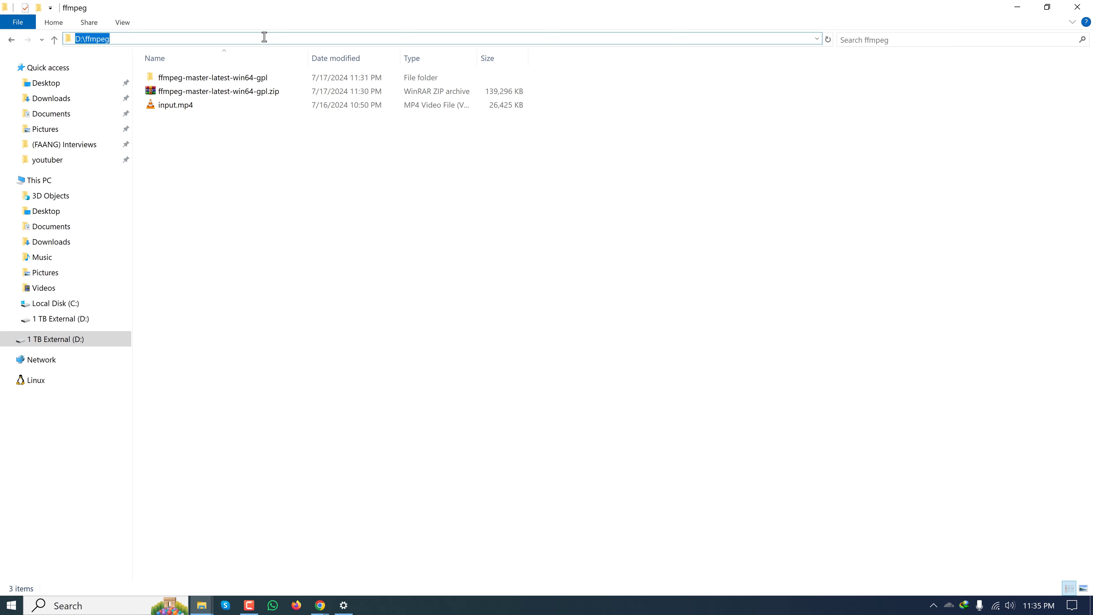
mouse_move(252, 36)
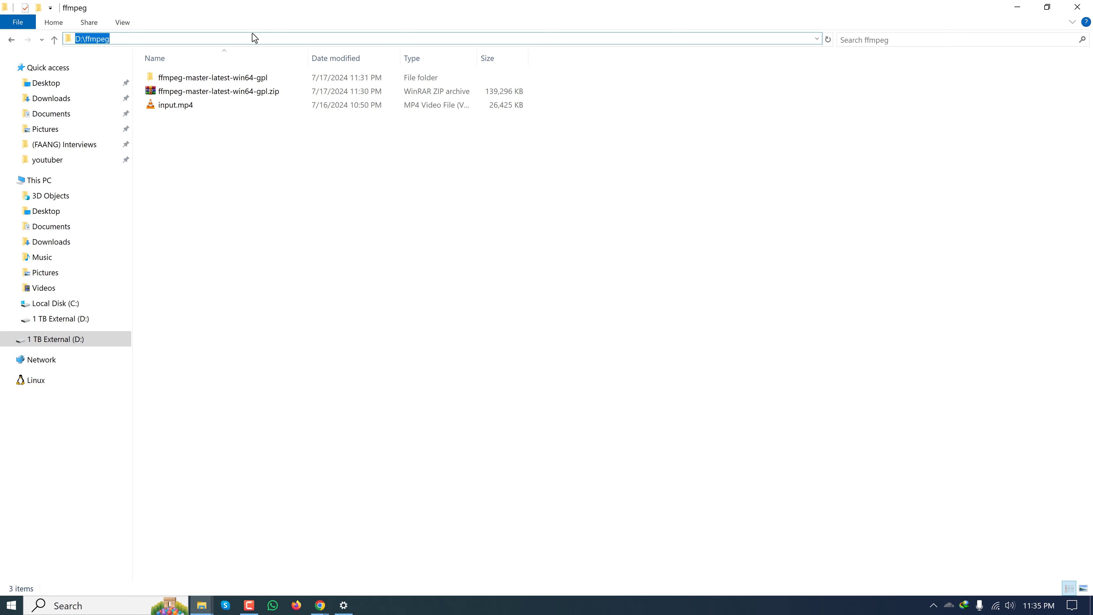
mouse_move(268, 38)
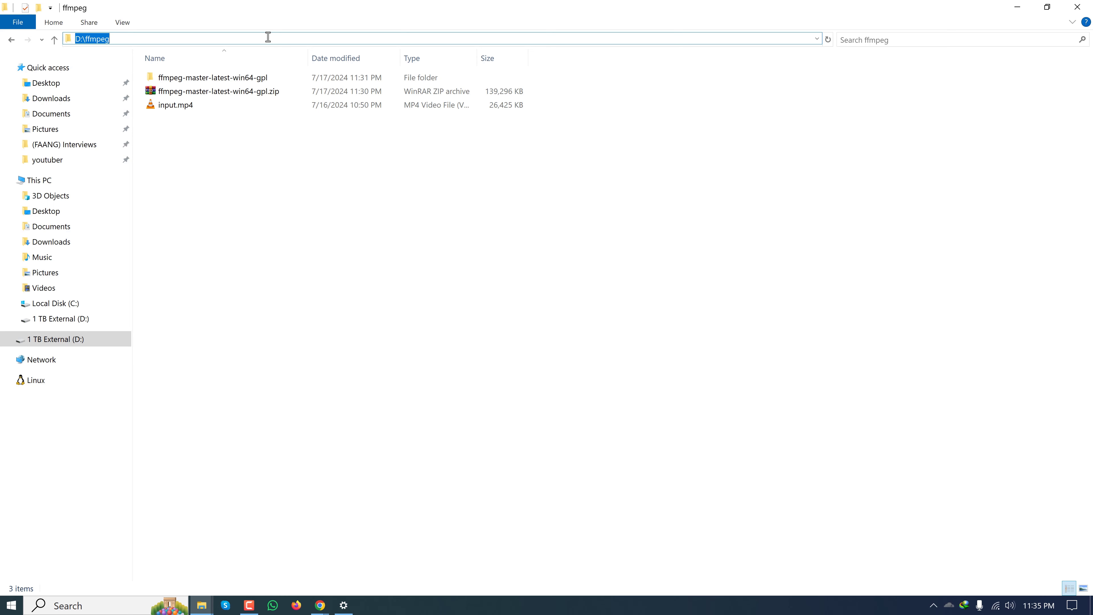
type("c")
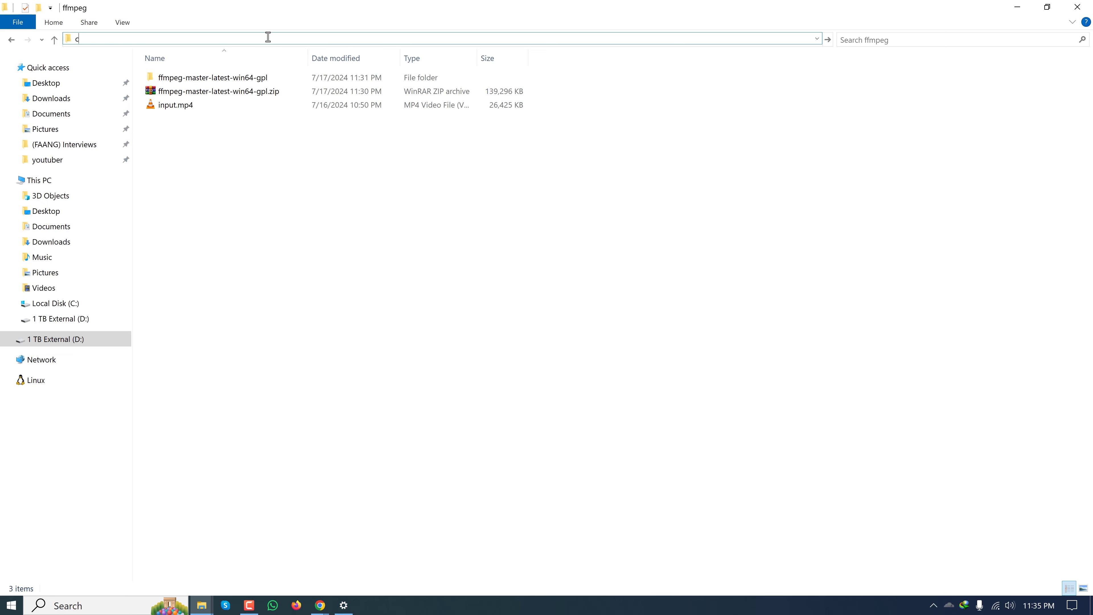
type("C:\\Windows\\System32\\cmd.exe")
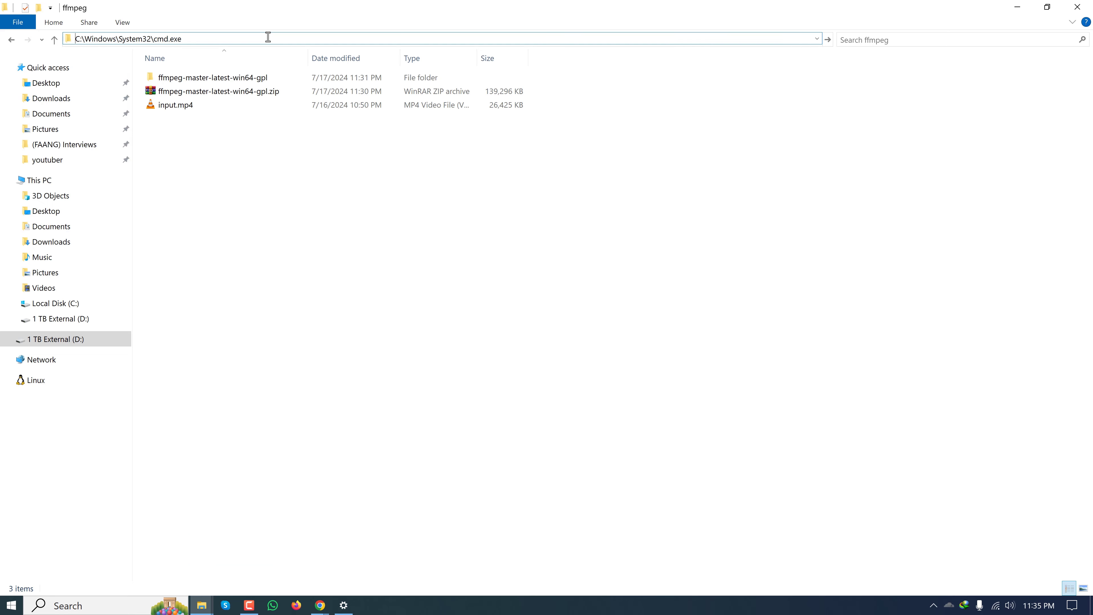
- Launch Command Prompt in D:\ffmpeg and run ffmpeg to see its version banner
key("Enter")
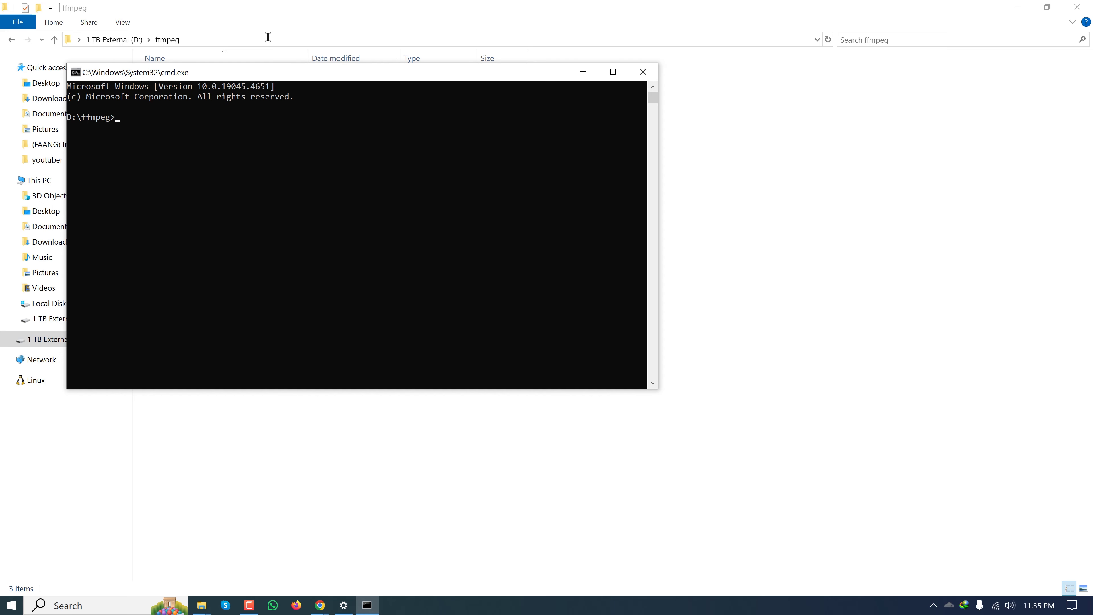
type("ffmpe")
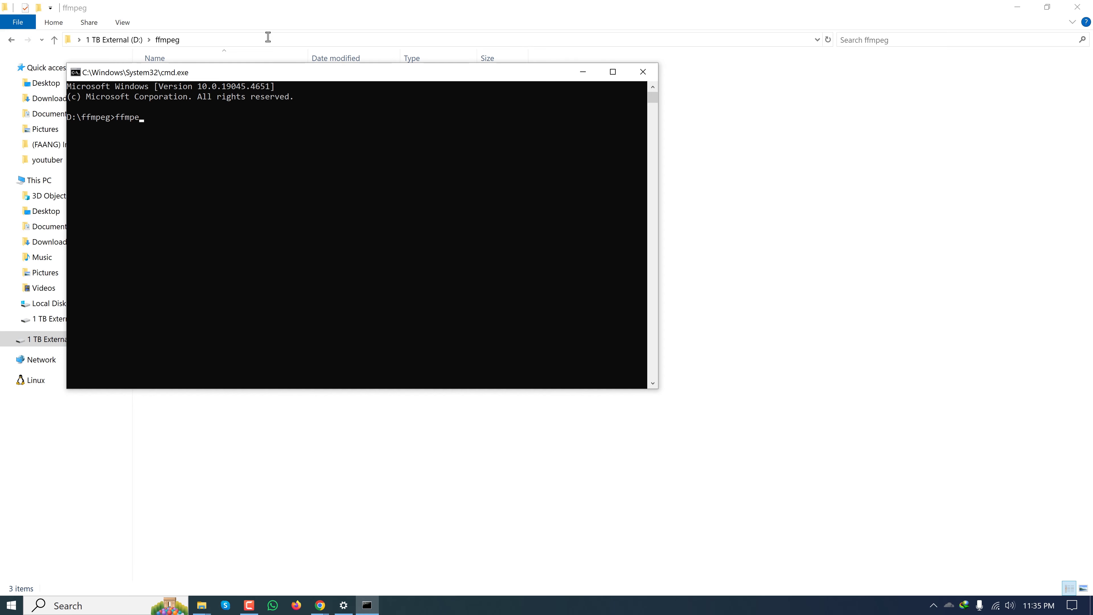
type("g")
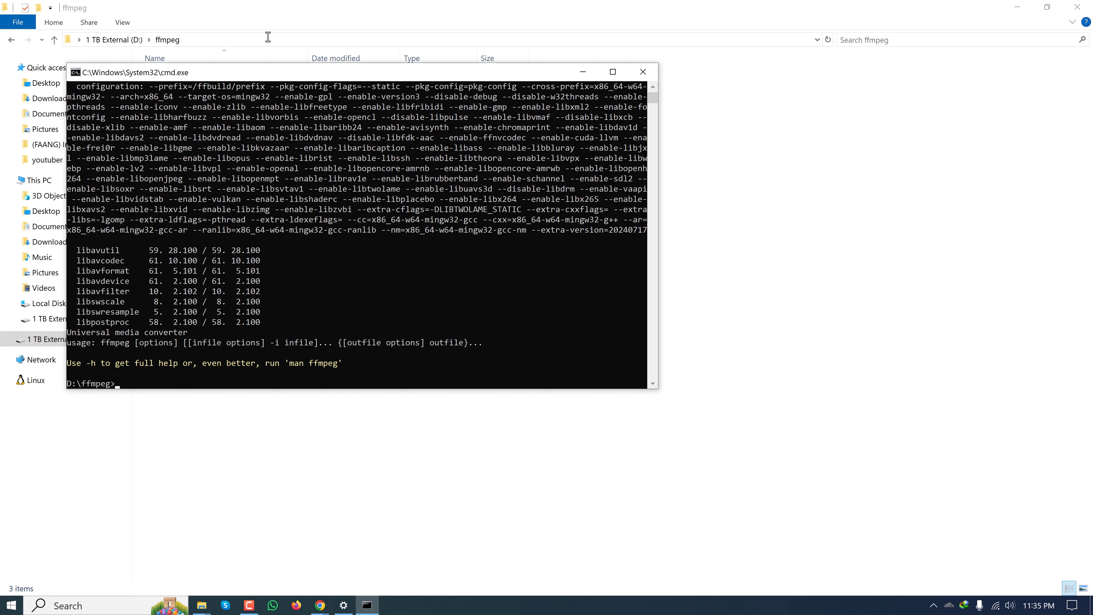
left_click(612, 71)
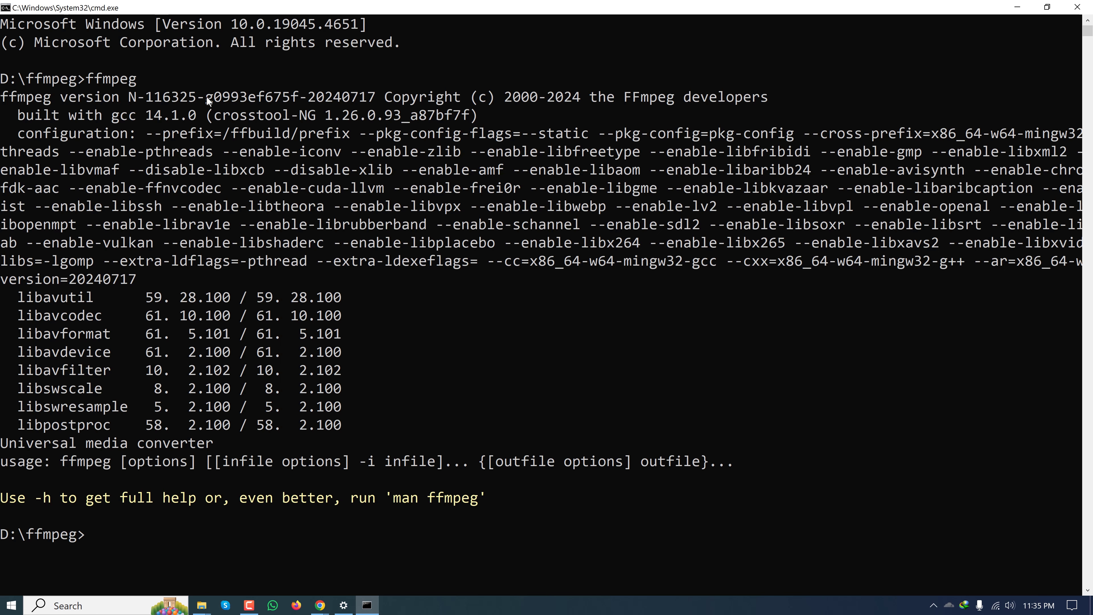
mouse_move(355, 241)
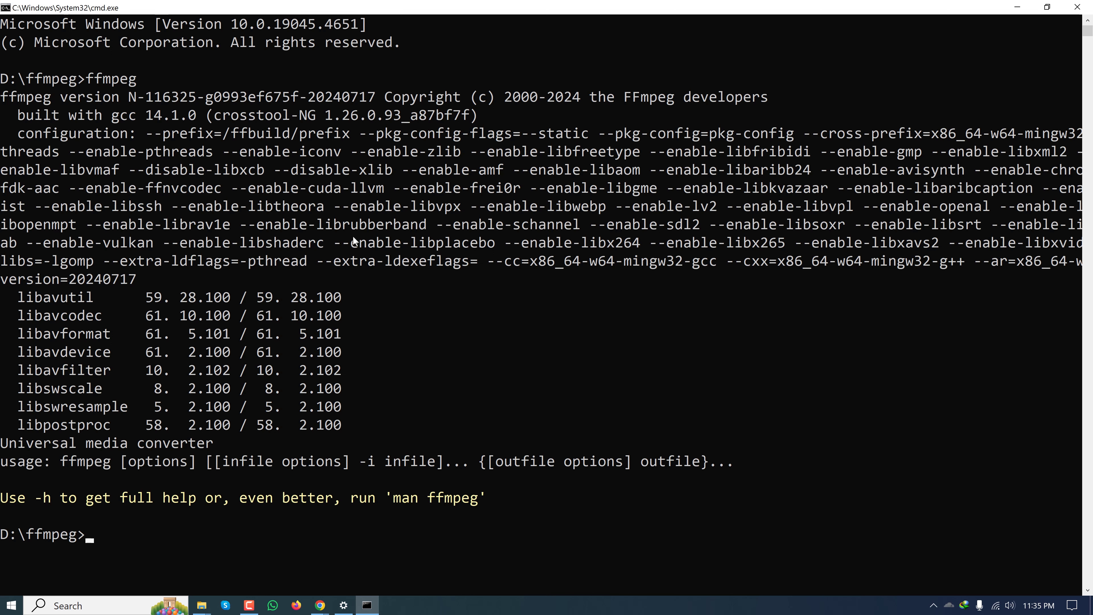
- Try ffmpeg -version, which returns an unrecognized-option error
scroll("down", 3)
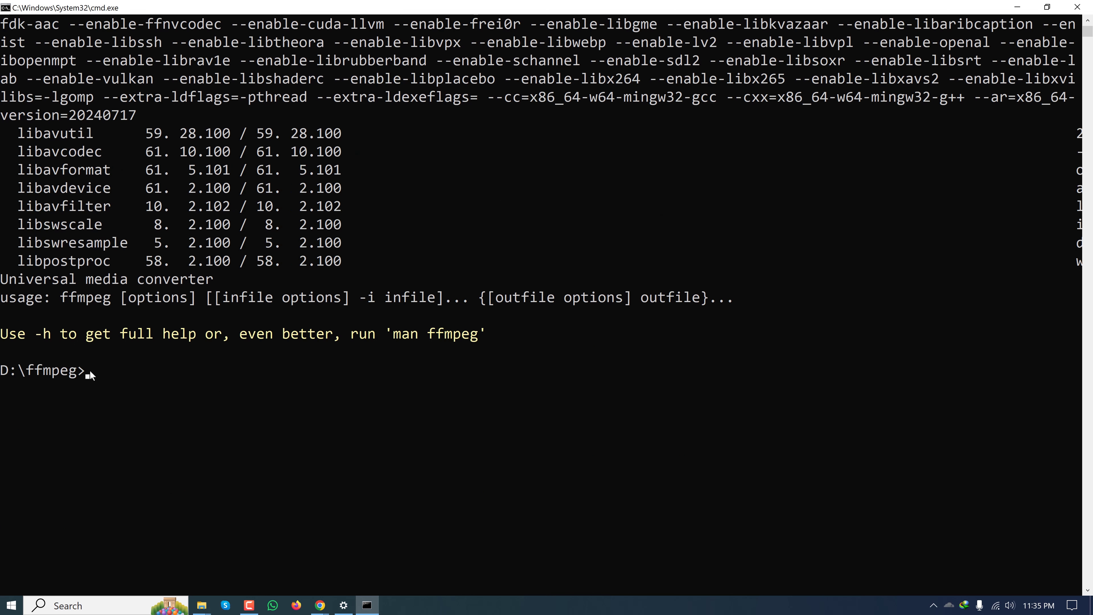
left_click(90, 371)
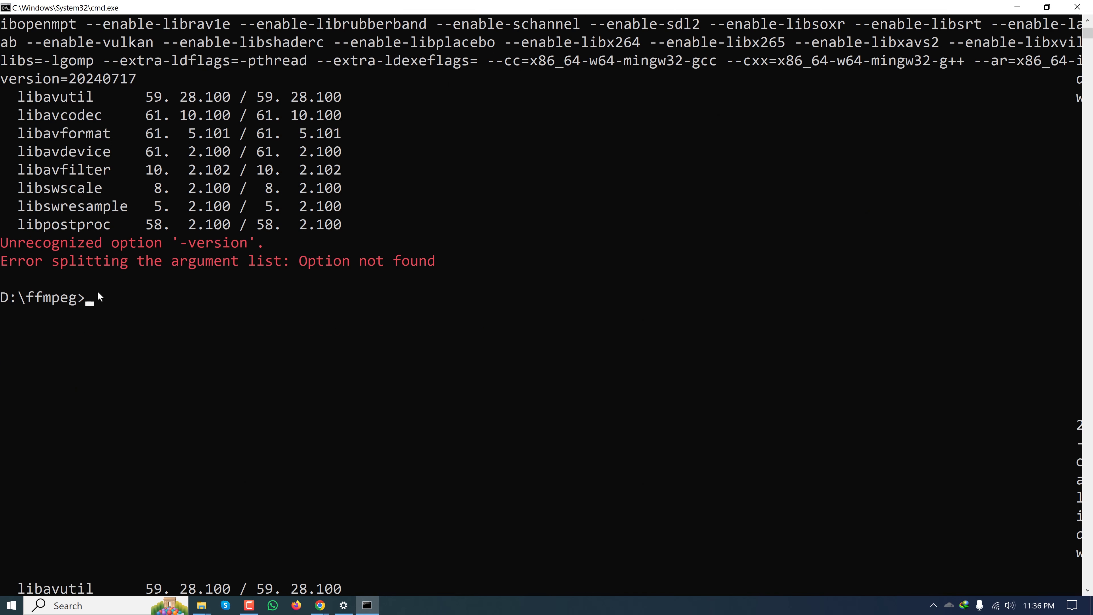
left_click(90, 298)
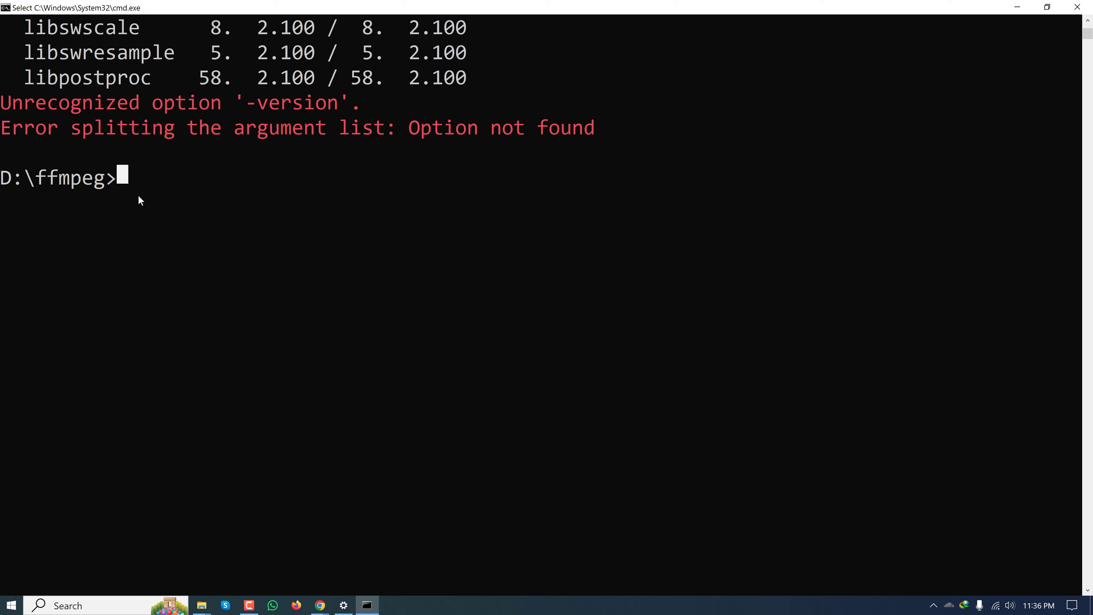
- Run ffmpeg -i input.mp4 -vf "fps=1" frame%4d.png to extract one PNG frame per second
type("ffmpeg")
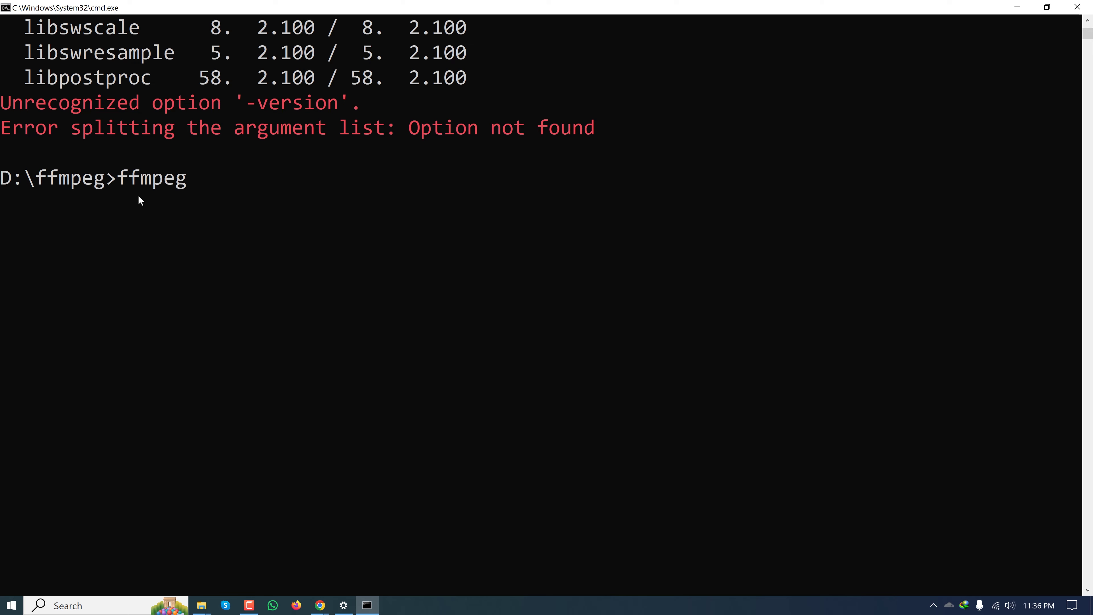
type("-i")
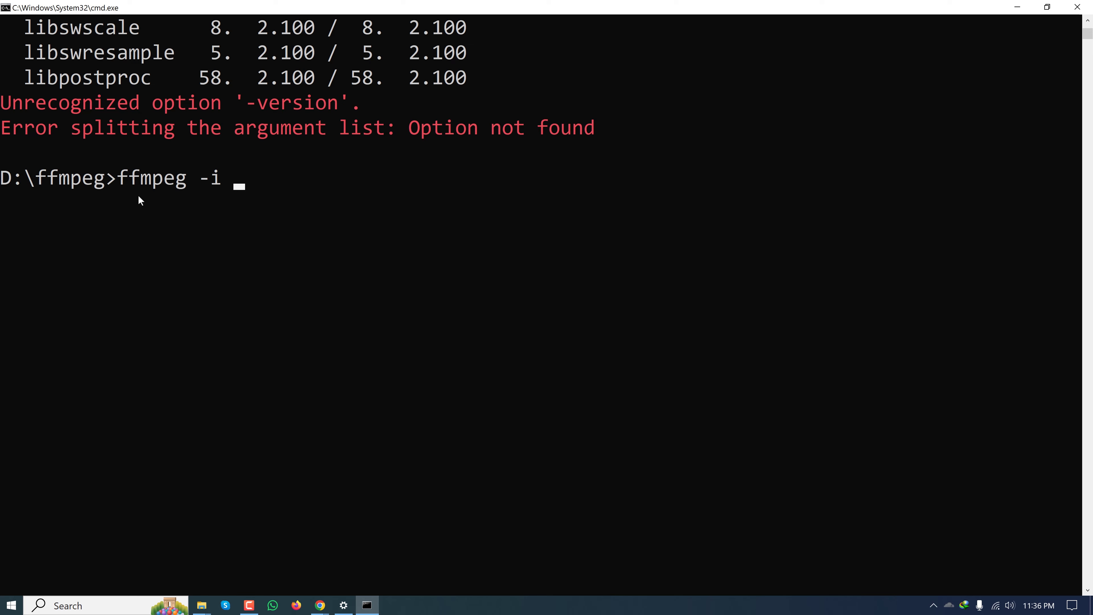
type("input.mp4")
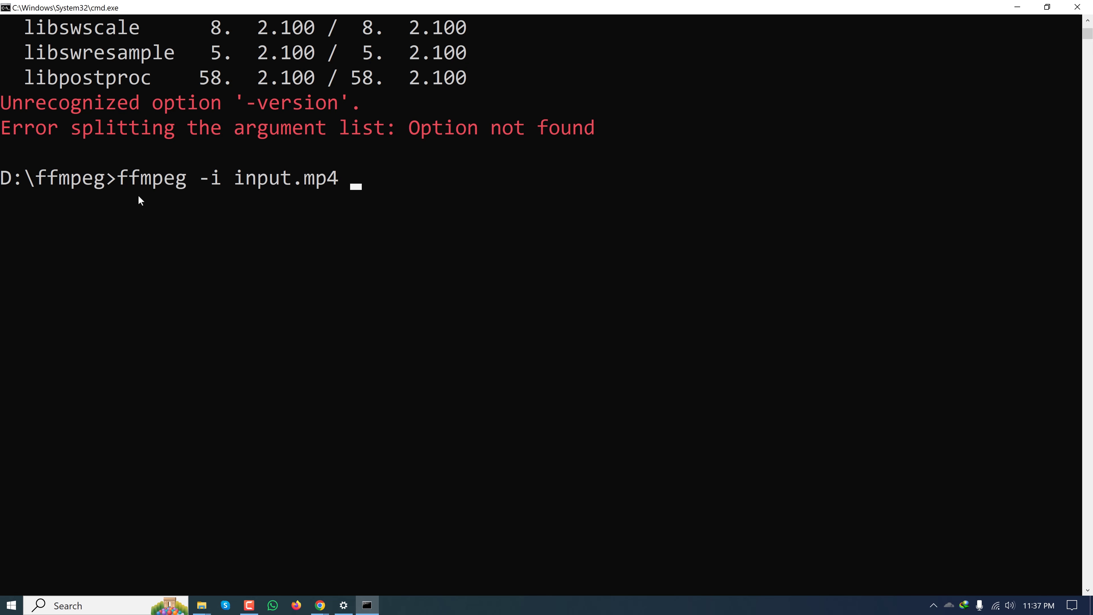
type("-")
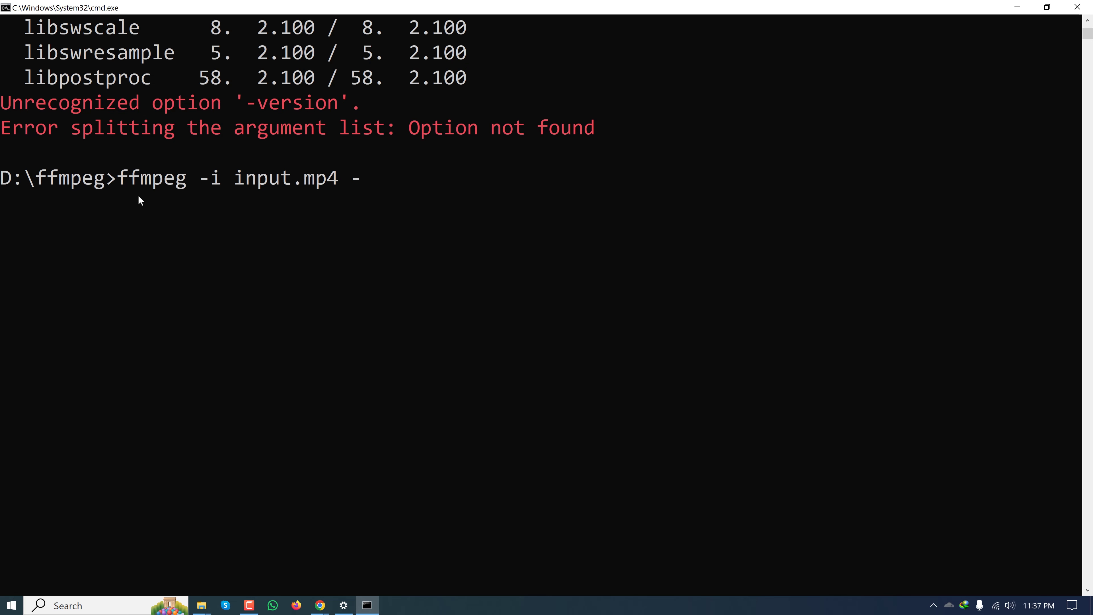
type("vf")
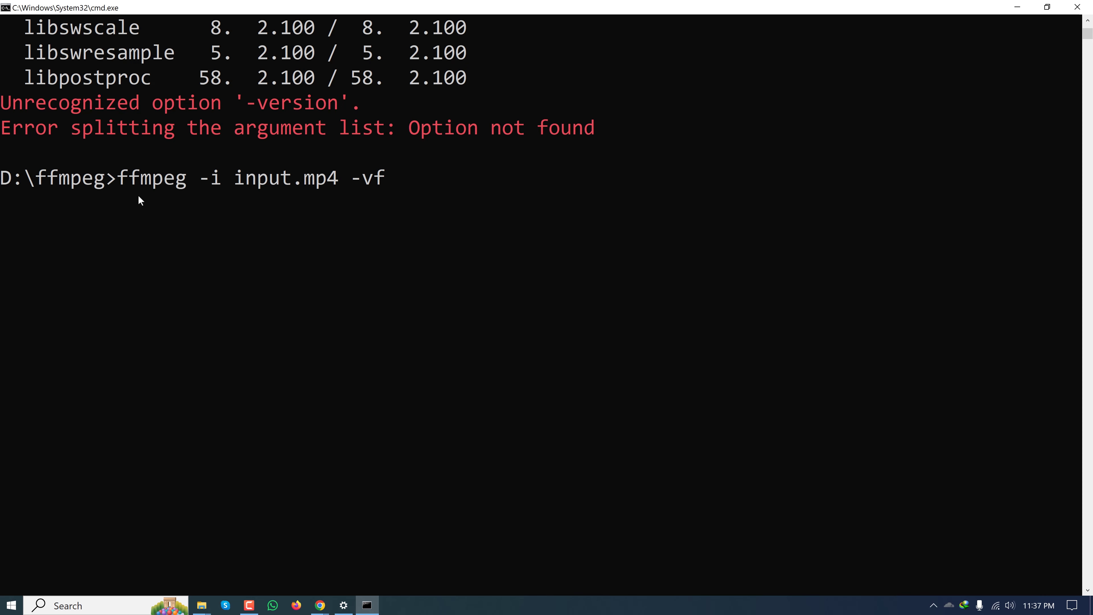
type("\"\"")
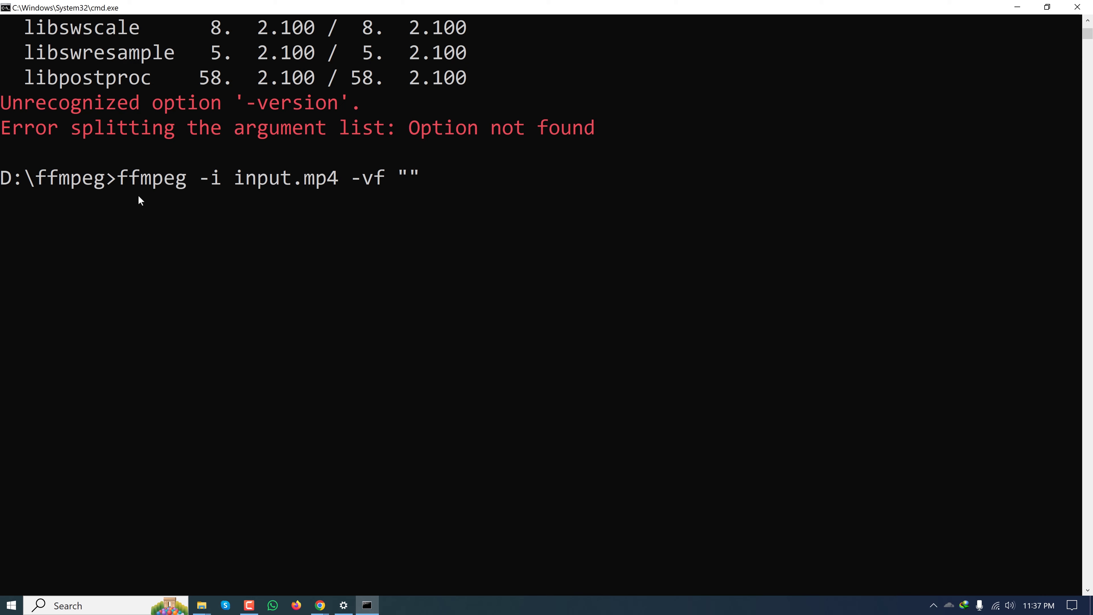
type("fps")
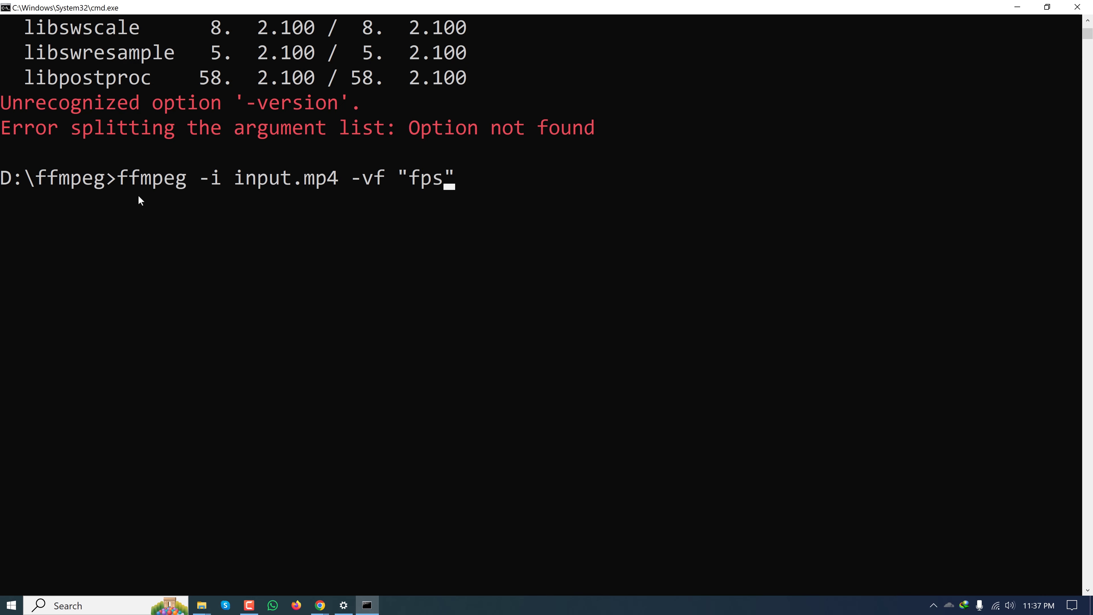
type("=1")
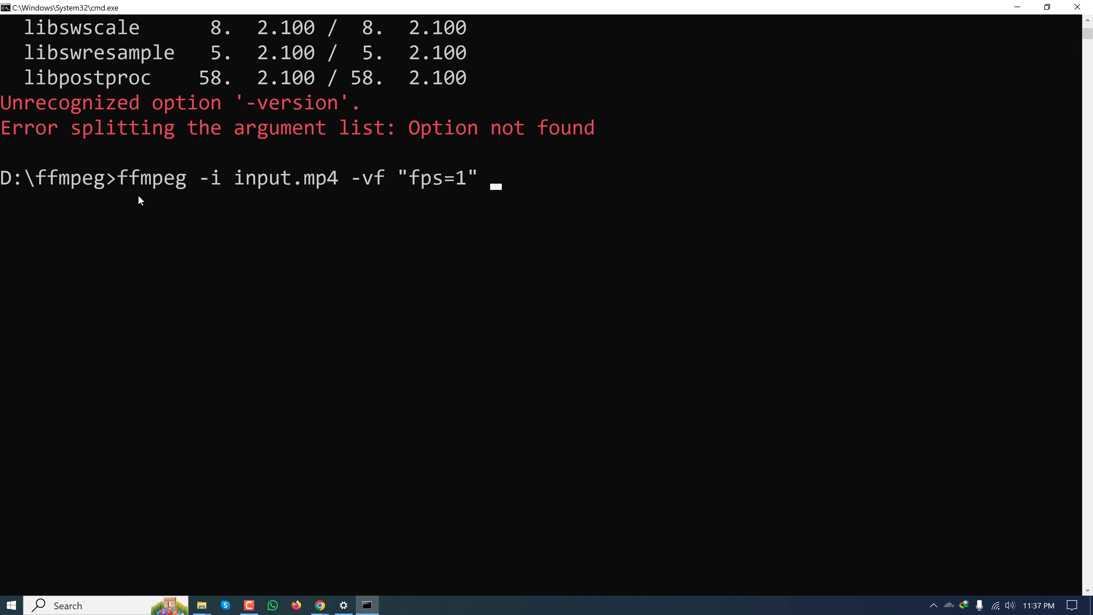
type("frame%")
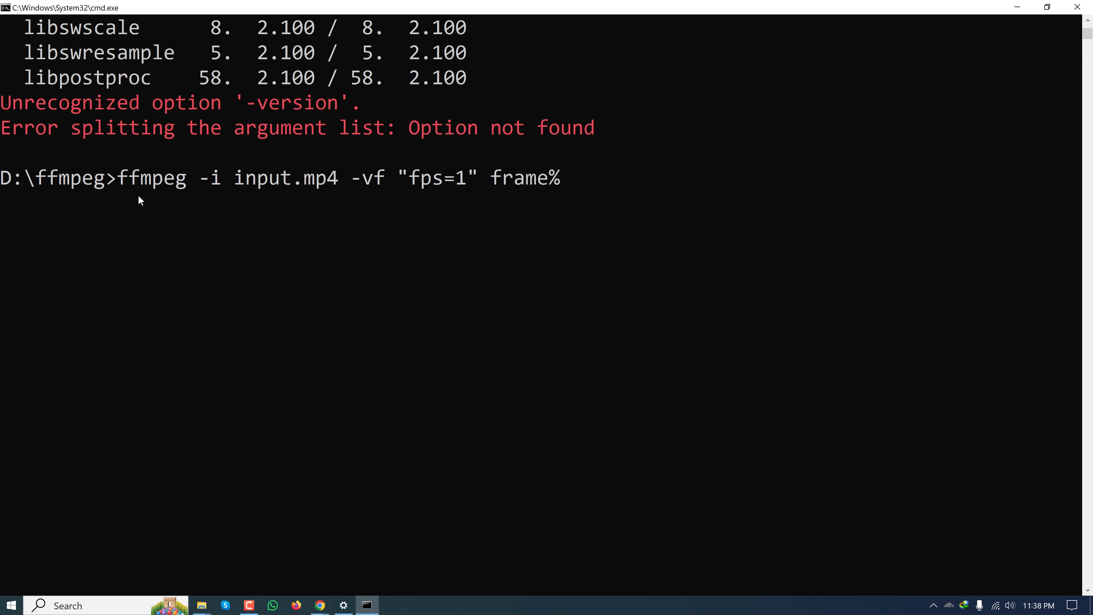
type("4d")
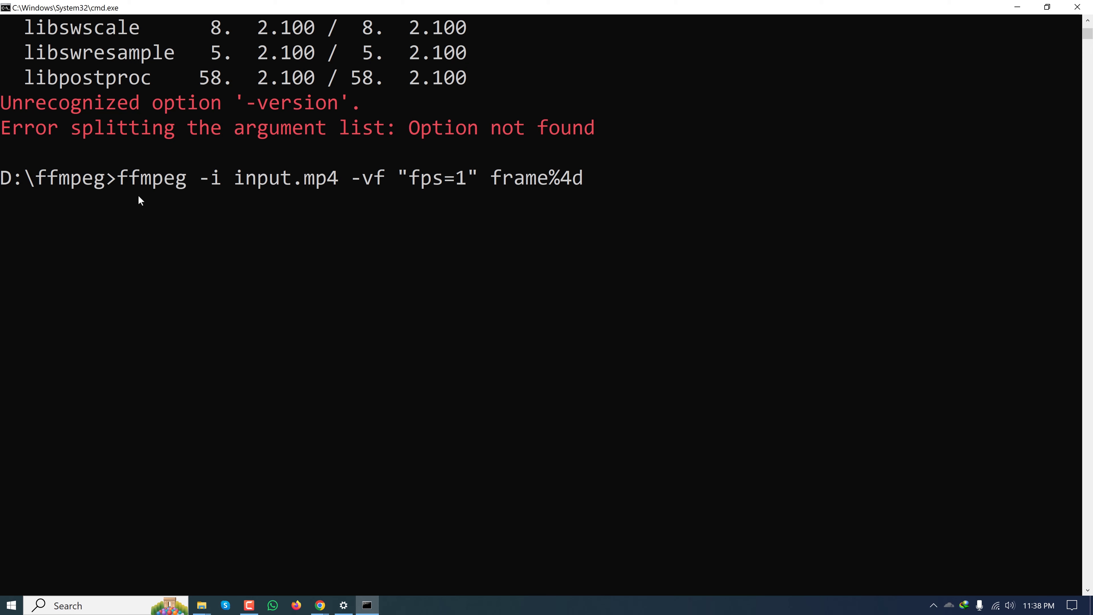
type(".")
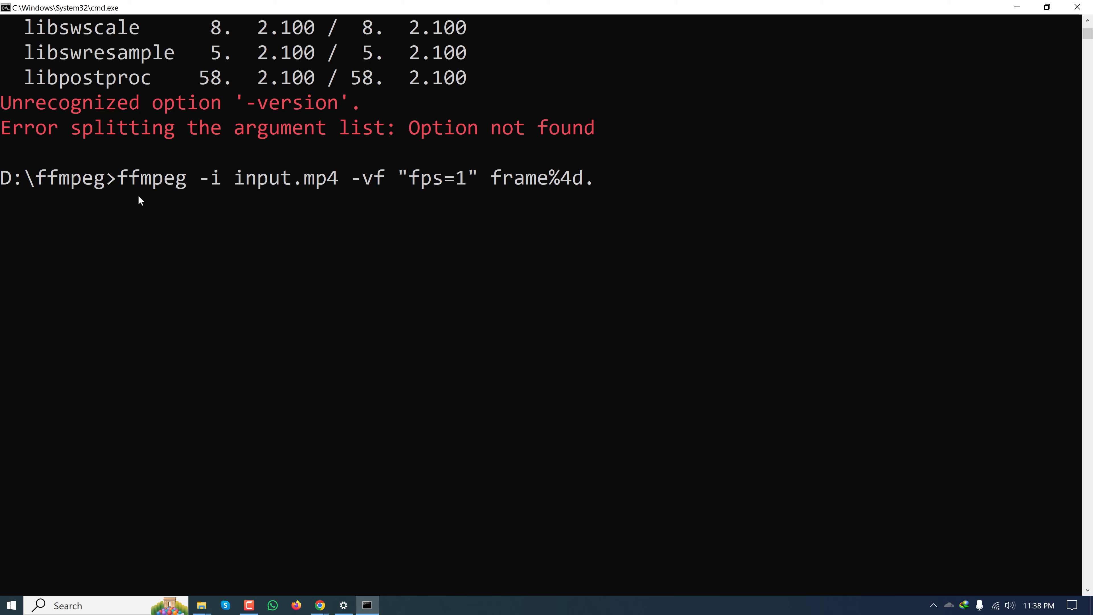
type("png")
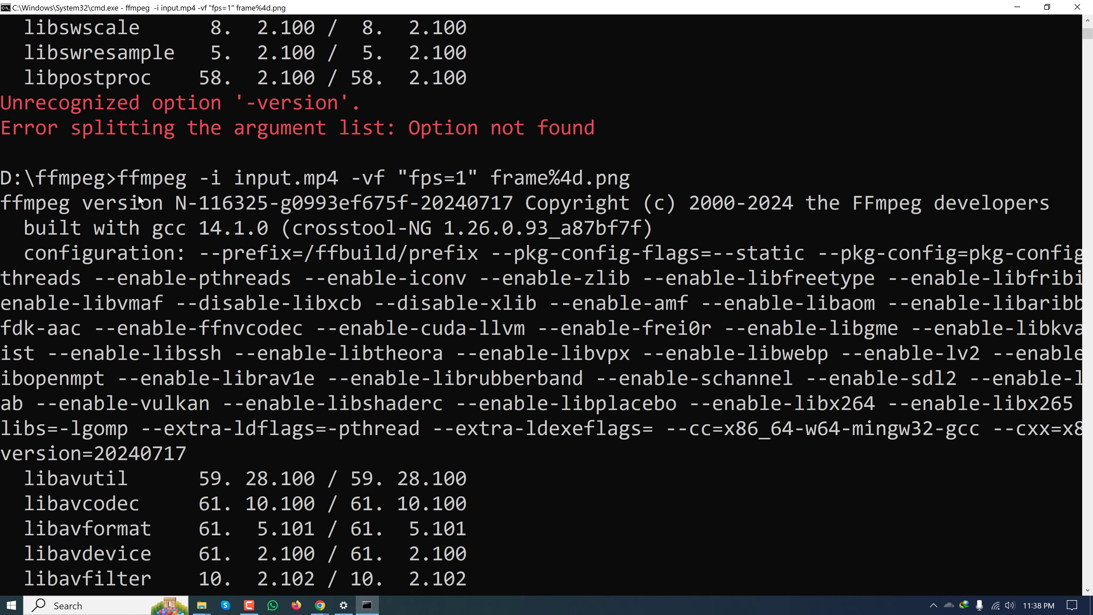
- Show D:\ffmpeg in Details view listing frame0001.png through frame0010.png beside input.mp4
scroll("down", 3)
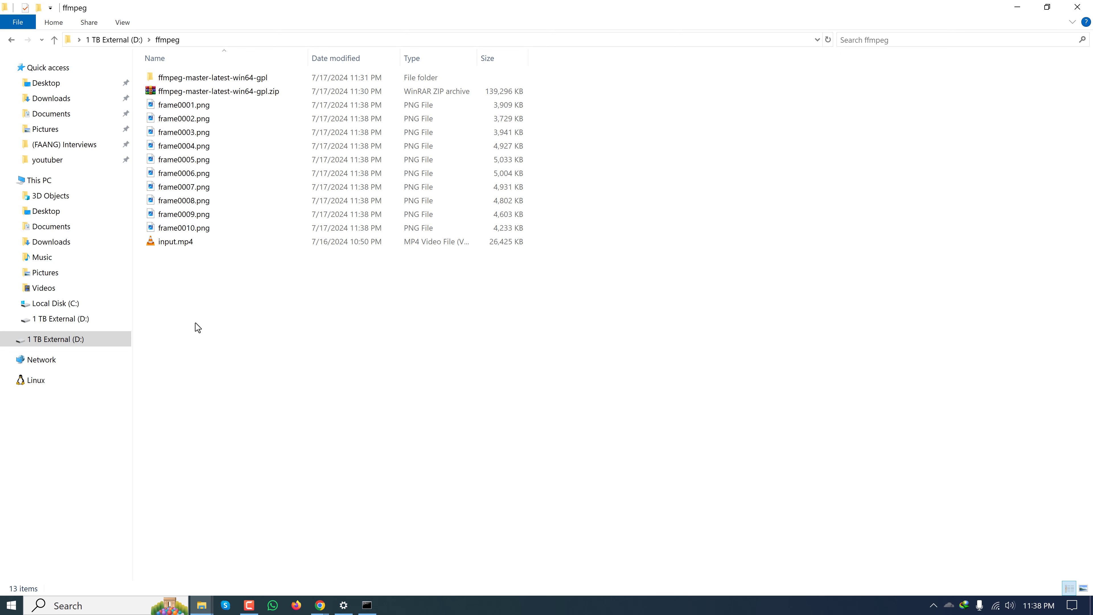
mouse_move(590, 101)
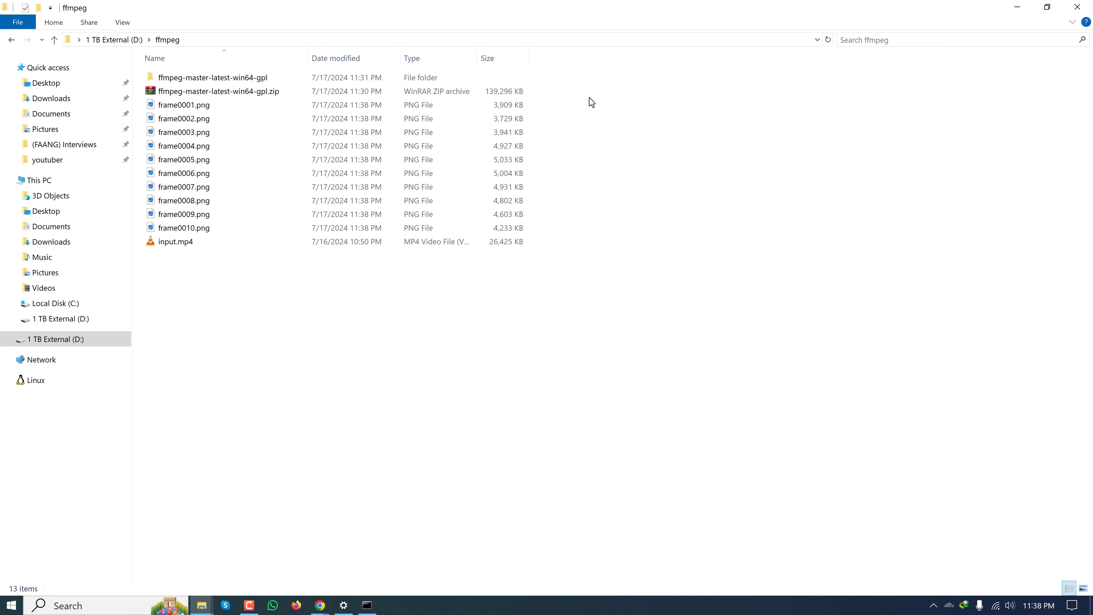
left_click(212, 77)
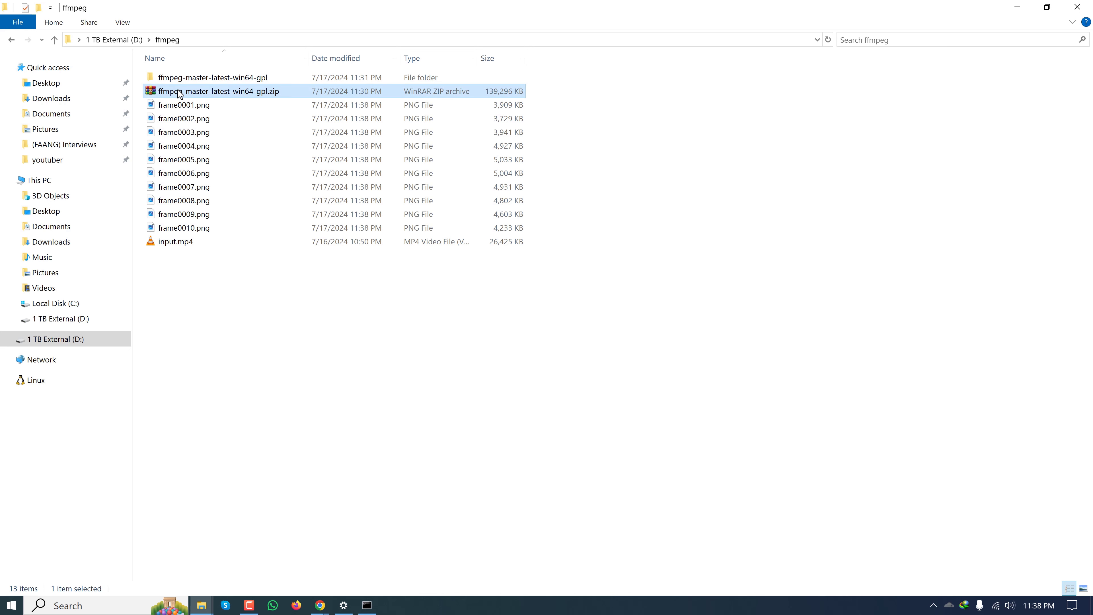
left_click(171, 241)
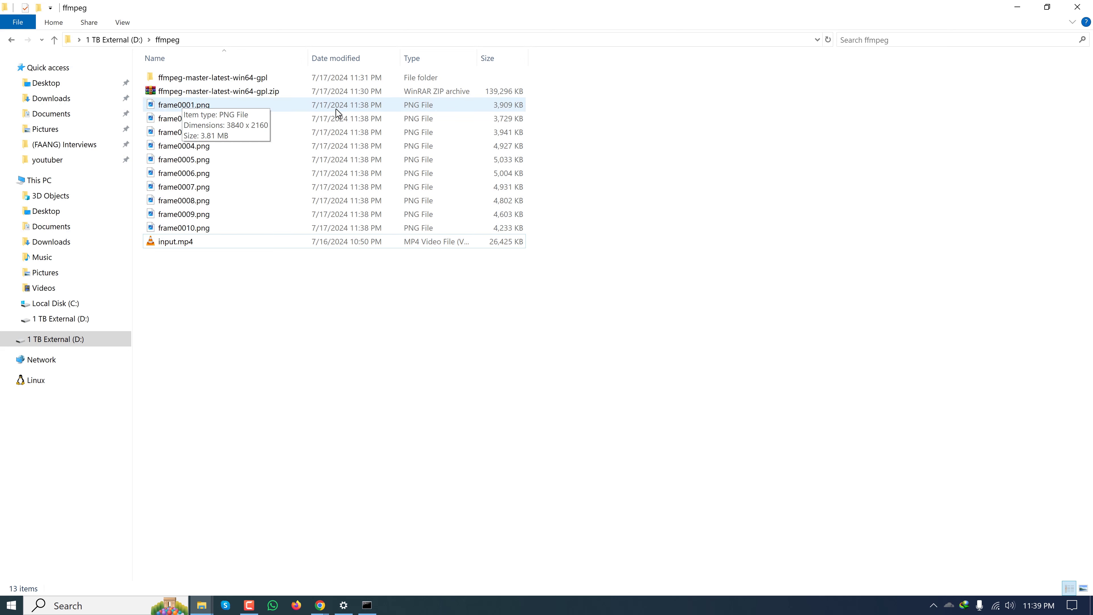
mouse_move(464, 108)
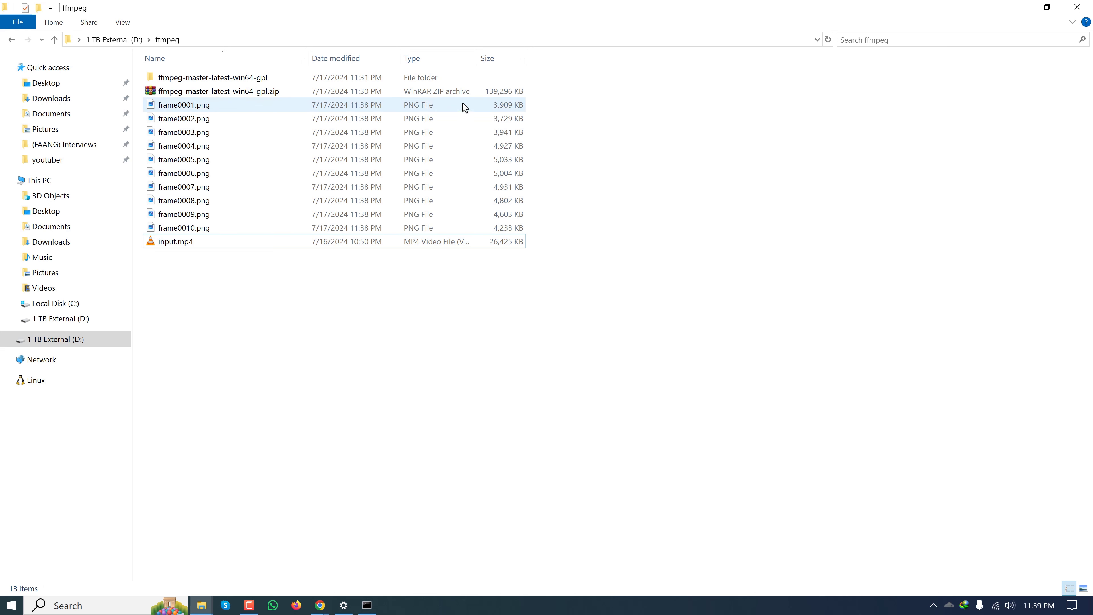
left_click(168, 250)
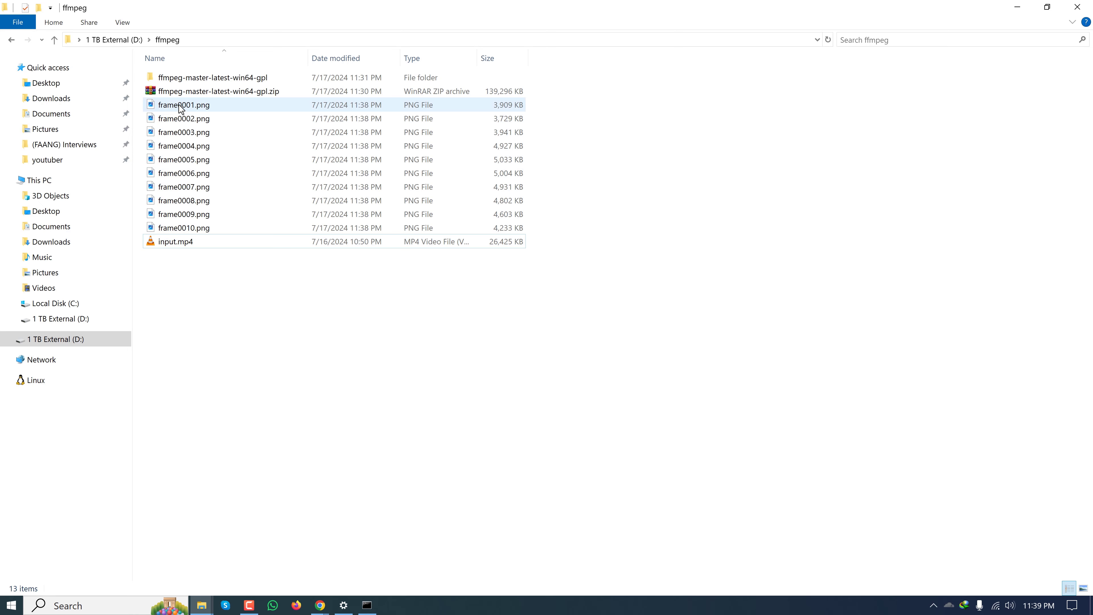
- View frame0001.png in Photos (squirrel eating from a hand), then close the viewer
left_click(1082, 588)
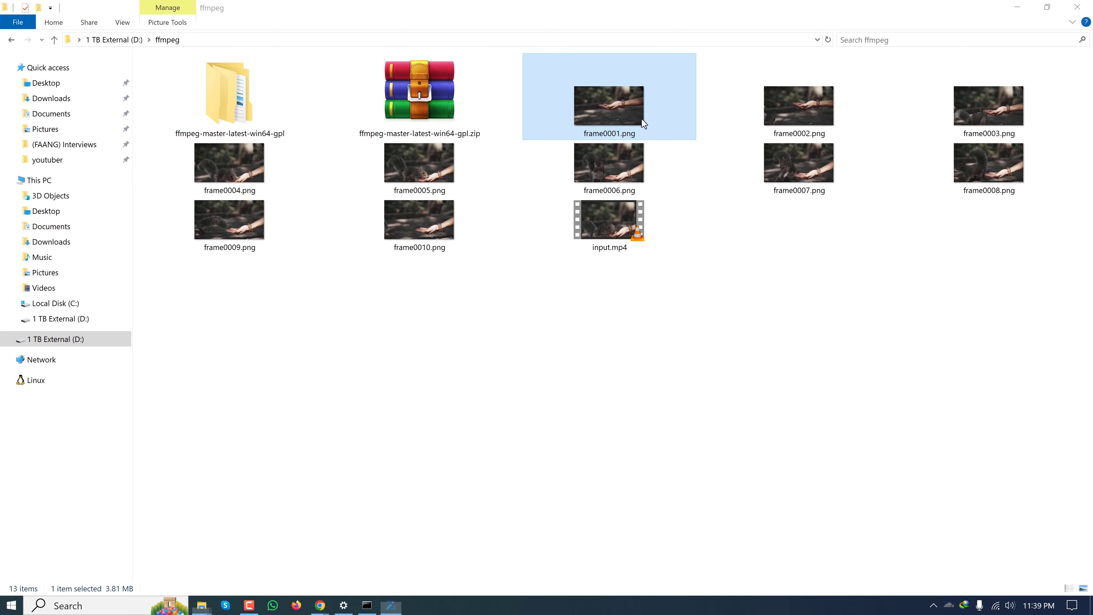
double_click(609, 106)
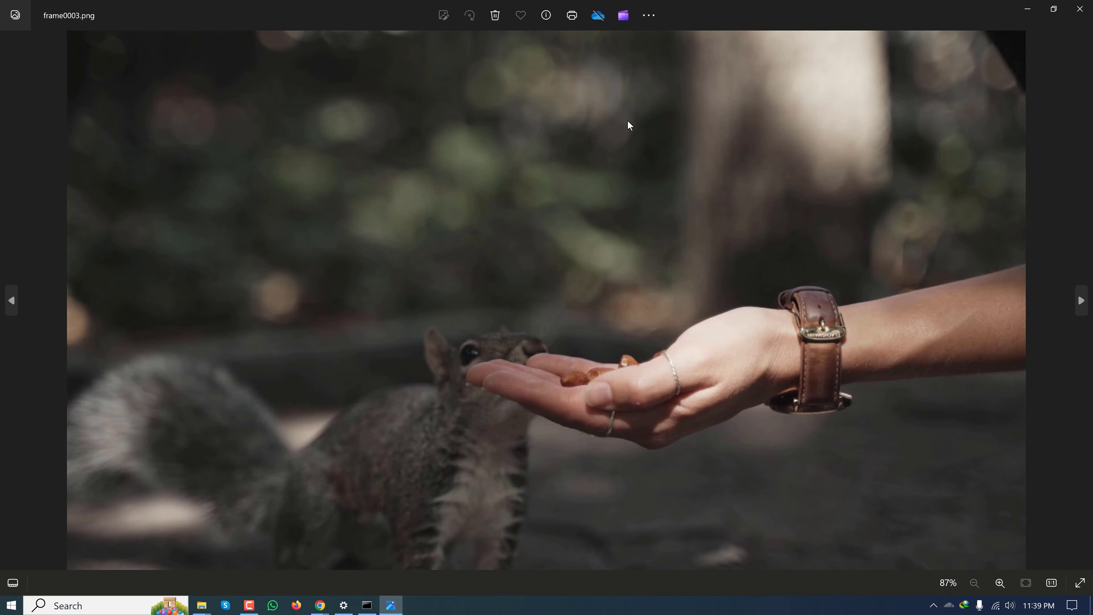
left_click(1081, 301)
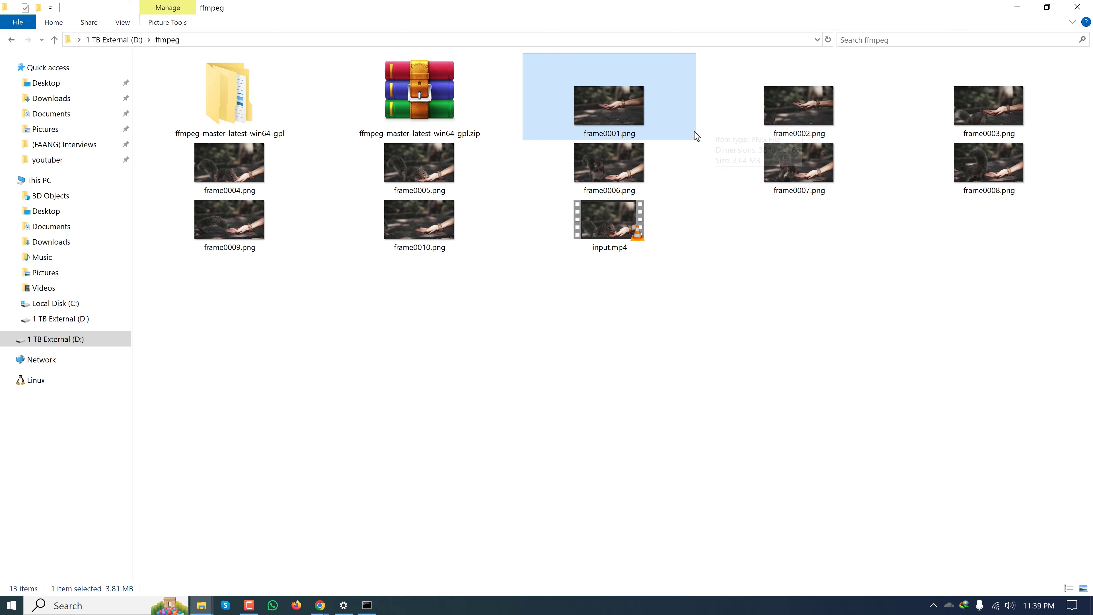
mouse_move(464, 485)
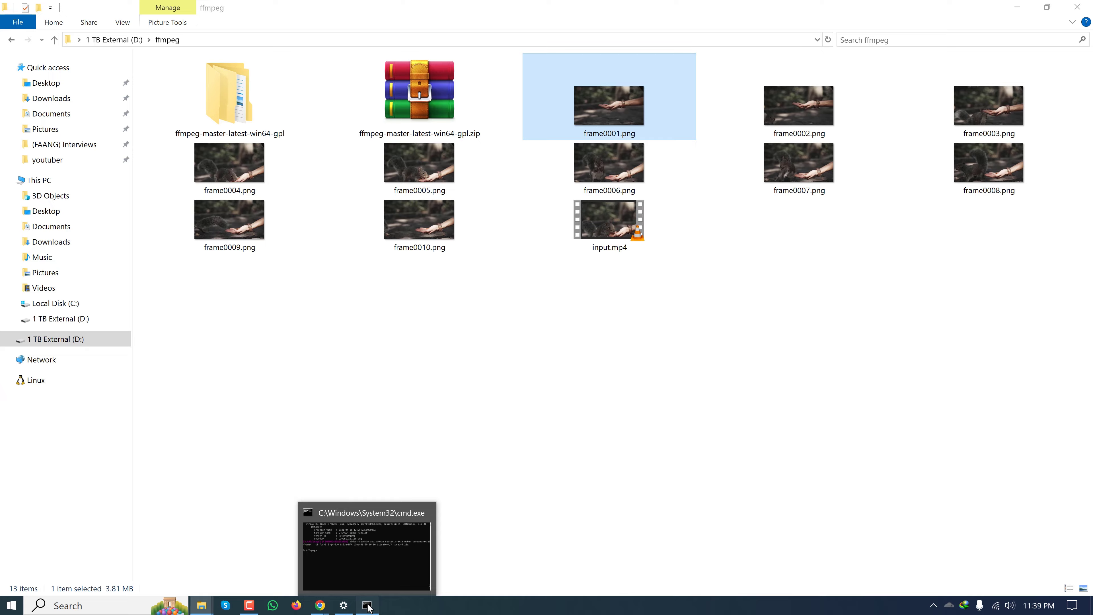
- Recall the frame-extraction command in cmd, then rubber-band select several extracted frames in Explorer
left_click(367, 605)
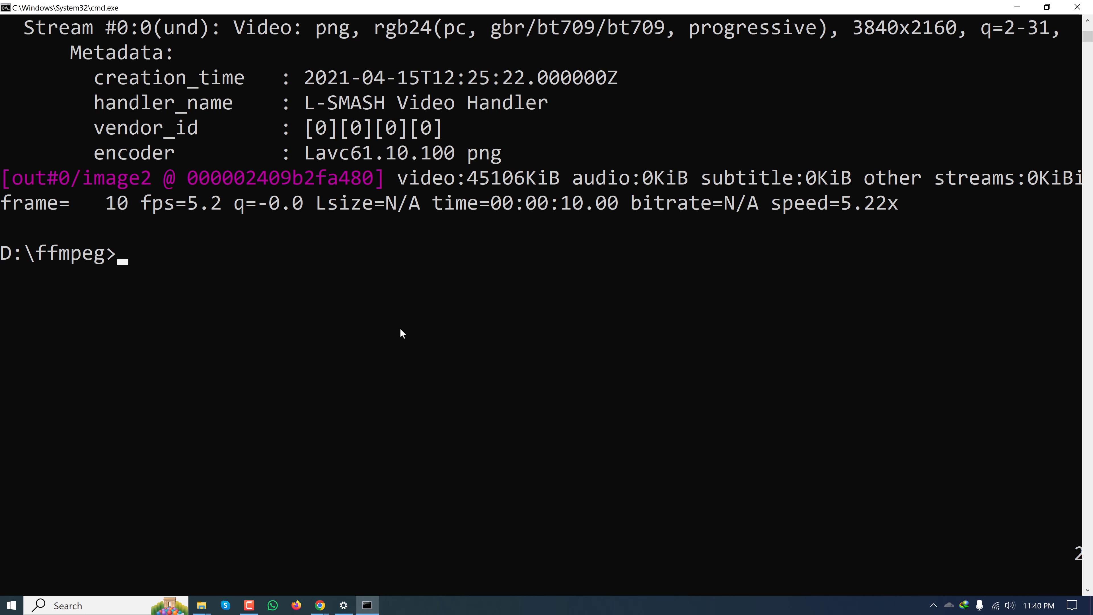
type("ffmpeg -i input.mp4 -vf \"fps=1\" frame%4d.png")
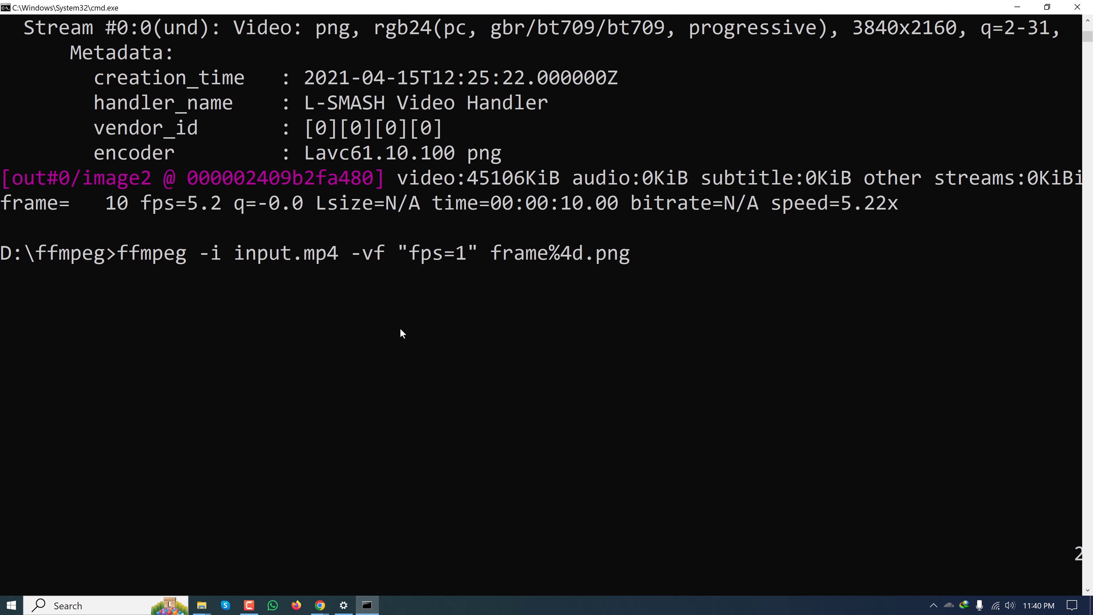
mouse_move(421, 262)
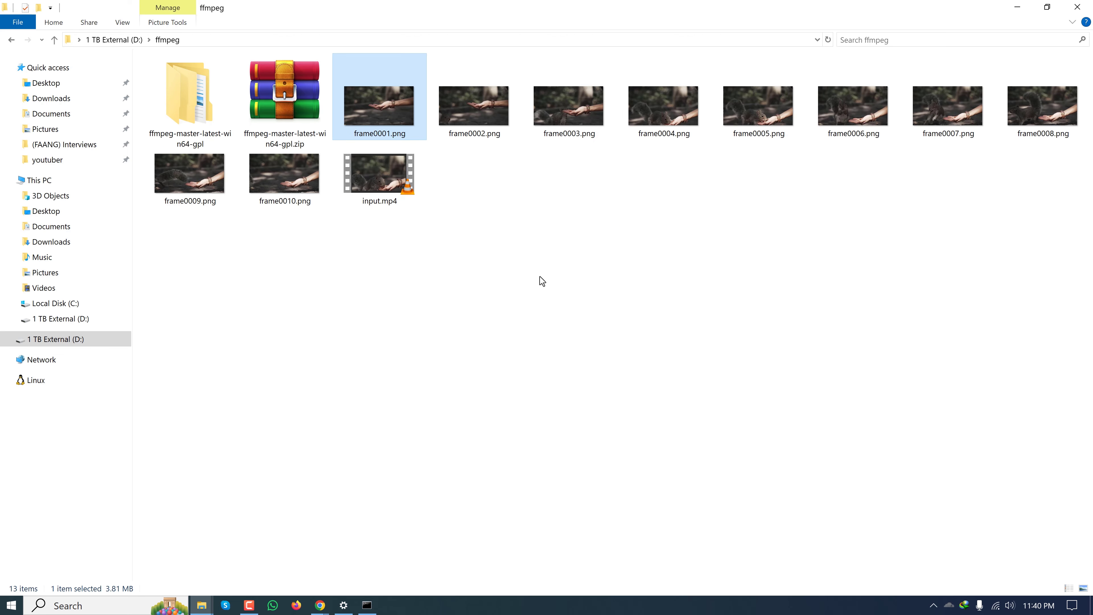
left_click_drag(460, 82, 1039, 146)
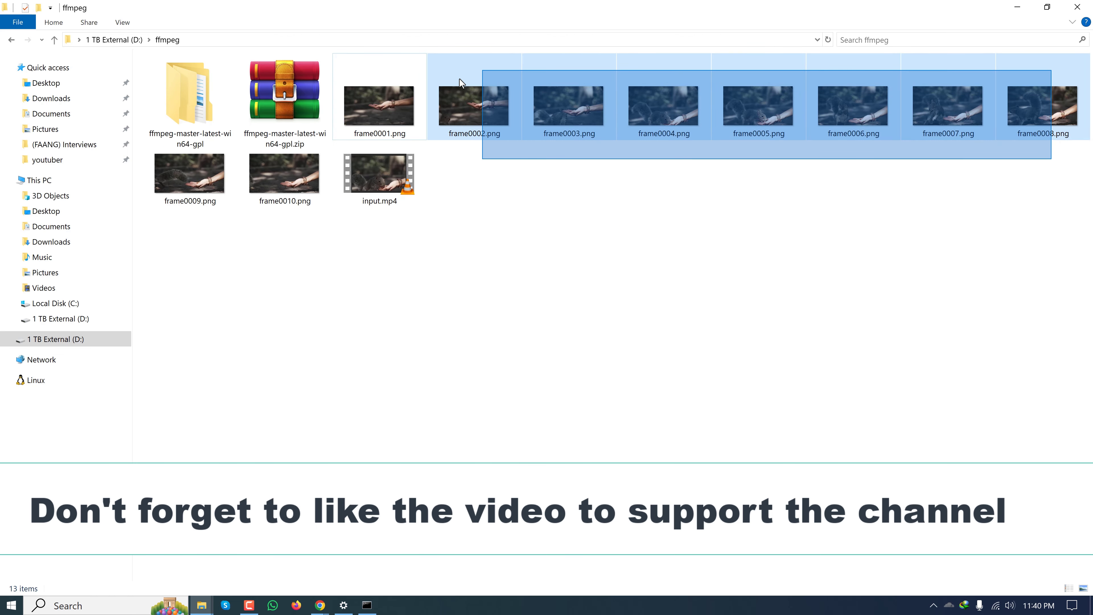